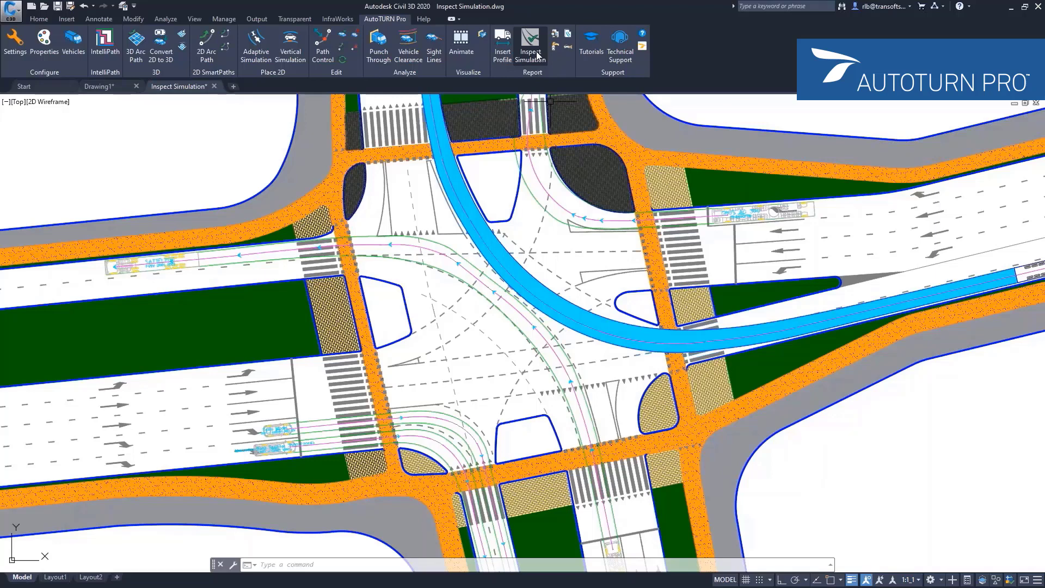
Open the Inspect Simulation options, move the dialog aside, and uncheck Maximum Speed.
left_click(530, 45)
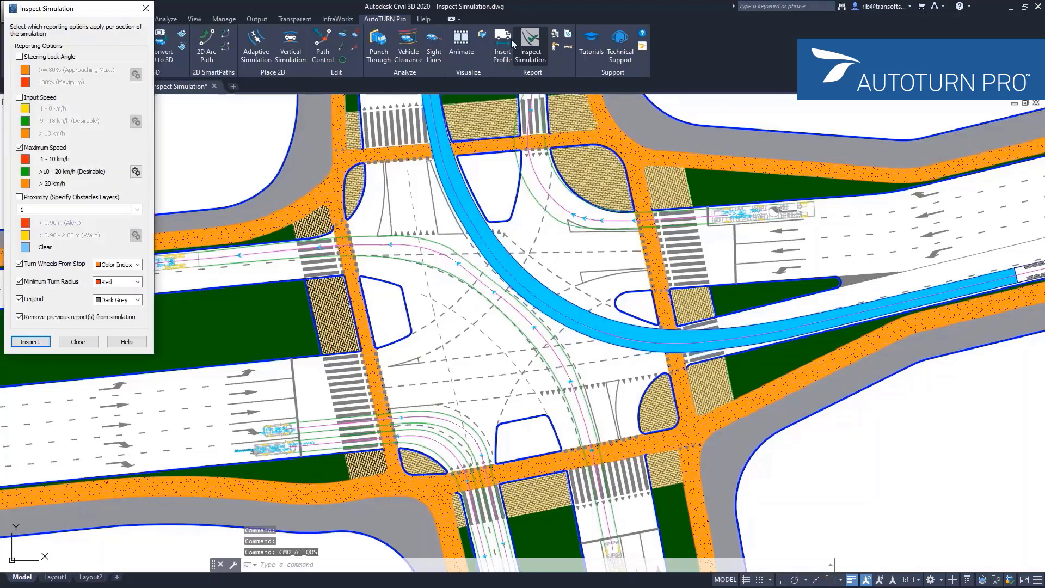
left_click_drag(73, 8, 89, 124)
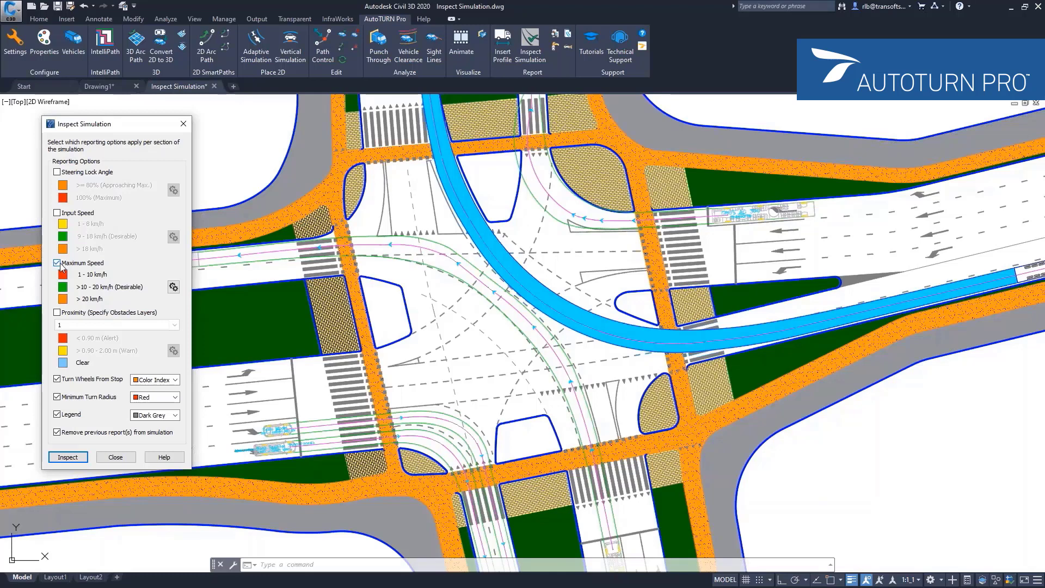
left_click(57, 263)
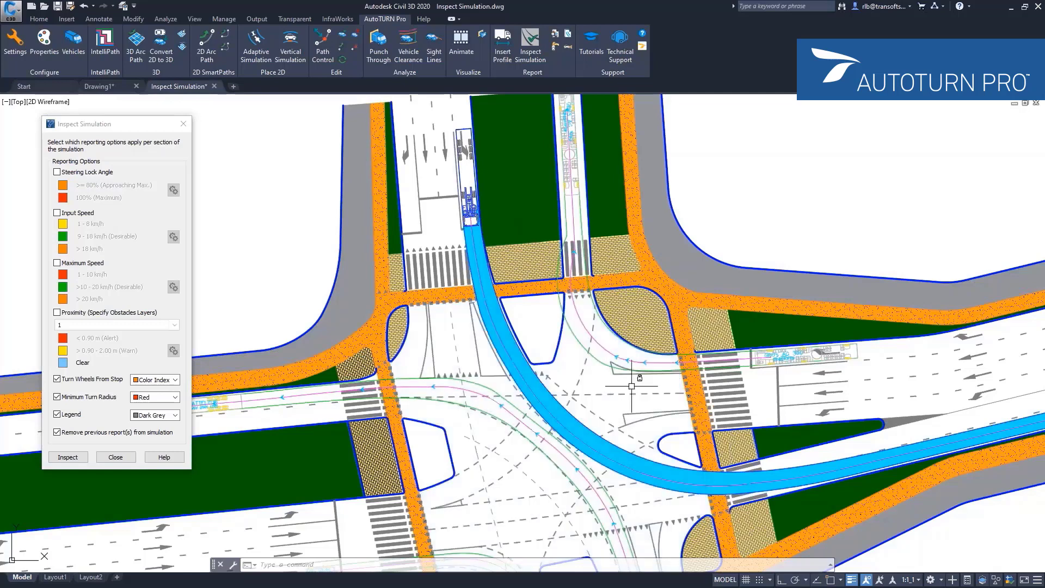
Enable Steering Lock Angle reporting and inspect the turn simulation to mark steering lock points.
left_click(56, 172)
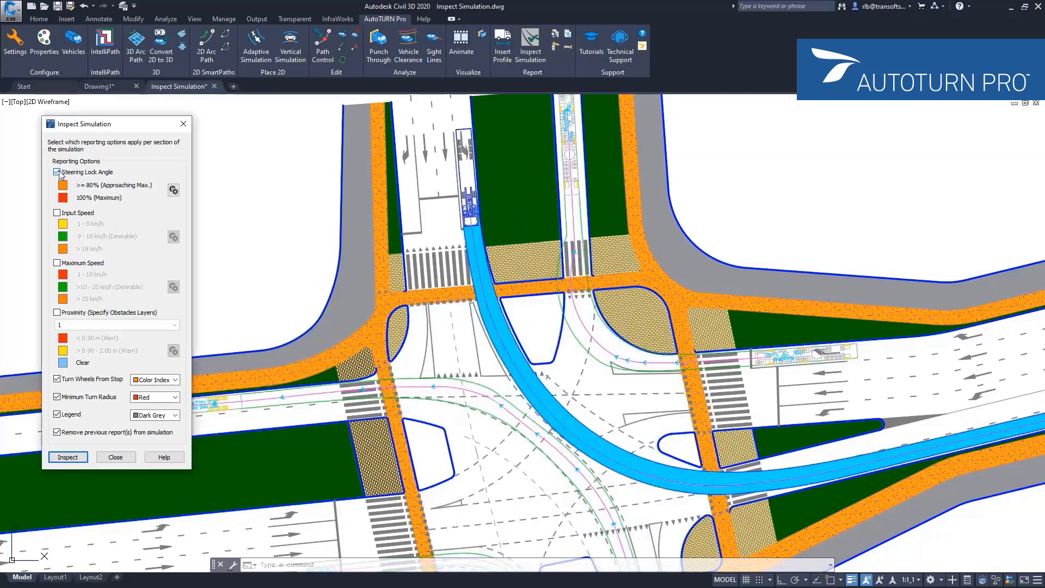
left_click(67, 457)
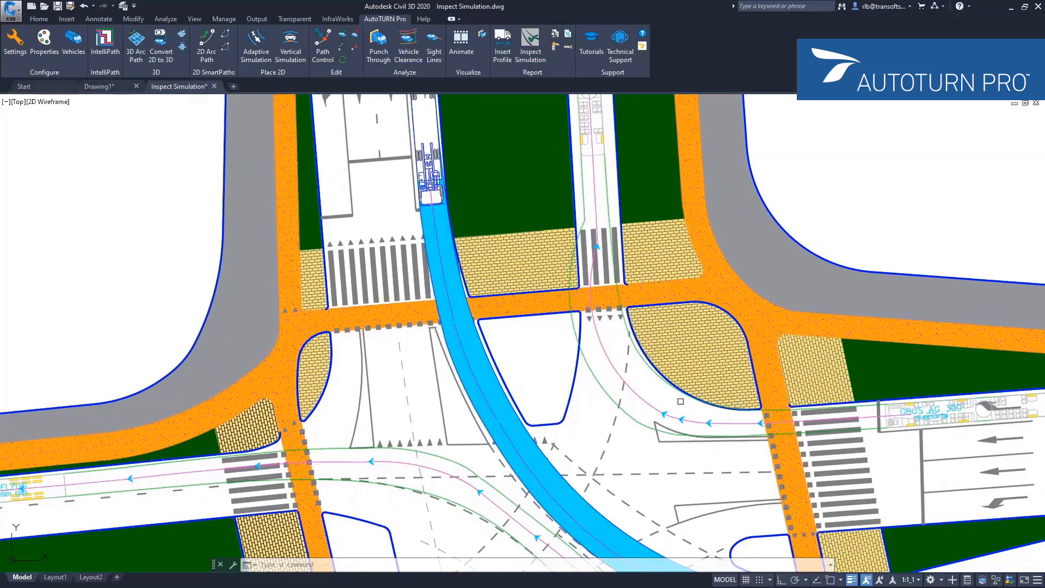
left_click(531, 47)
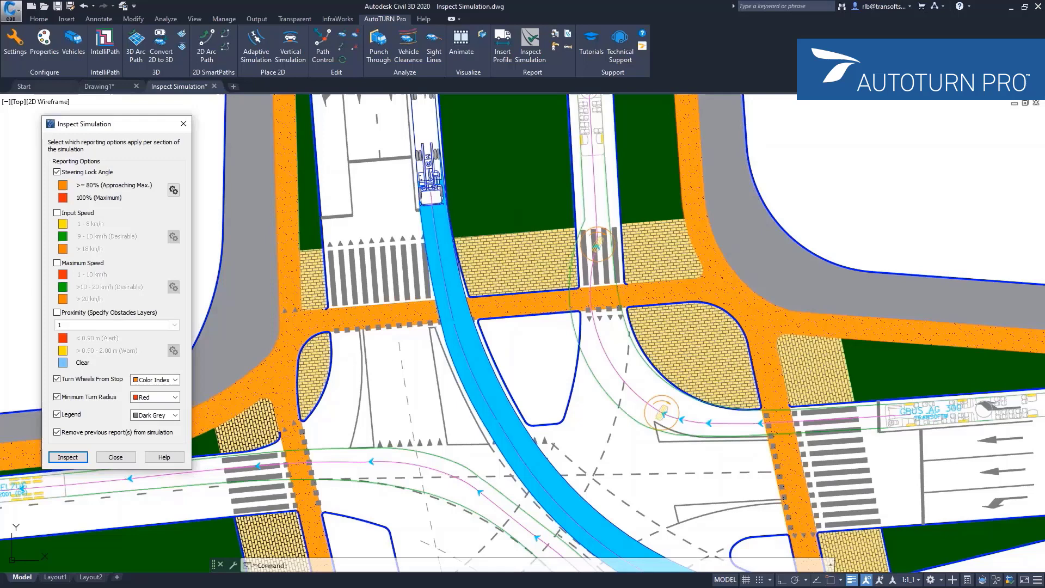
mouse_move(674, 413)
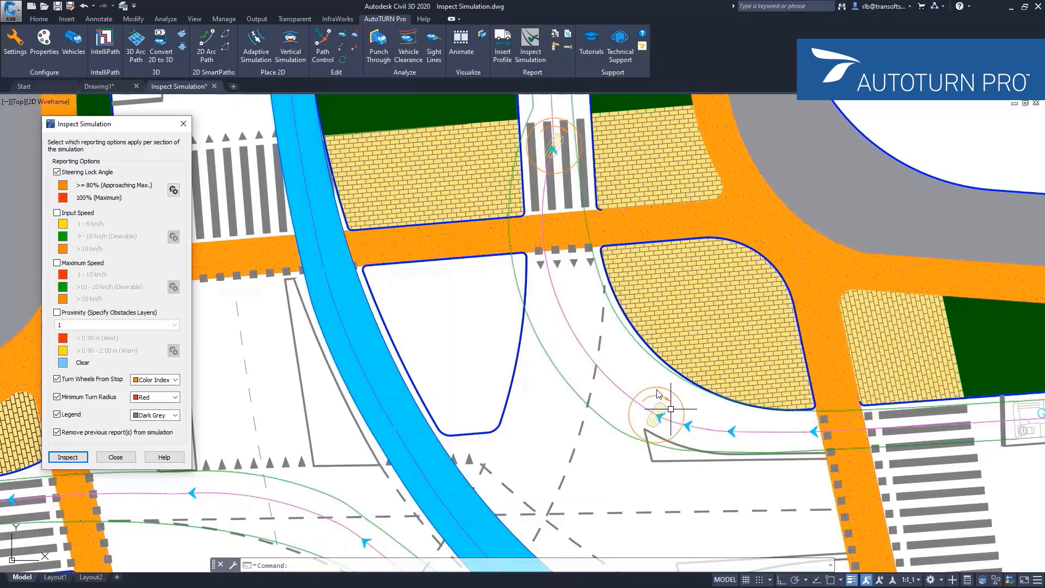
mouse_move(659, 427)
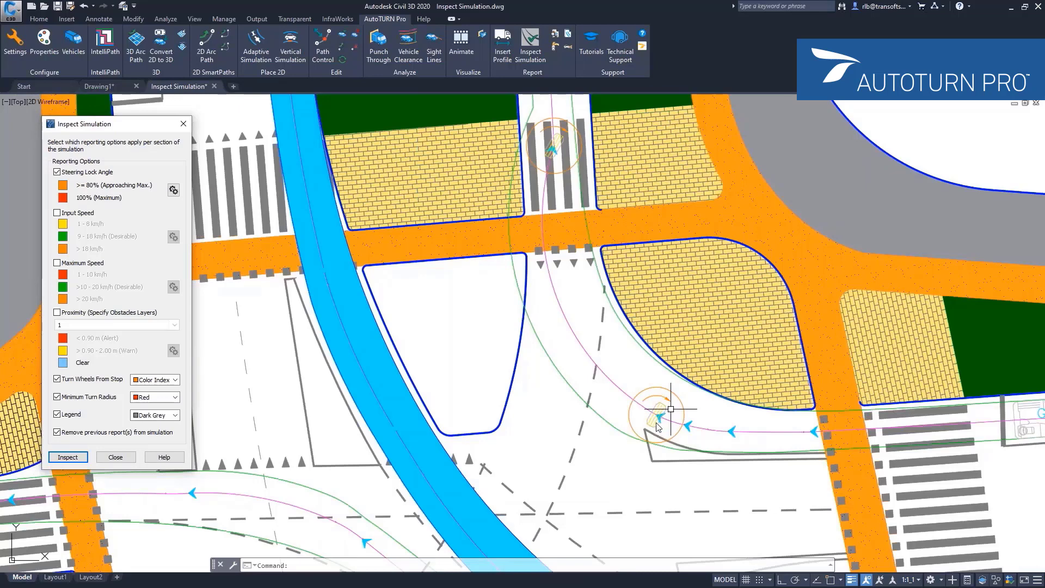
mouse_move(715, 412)
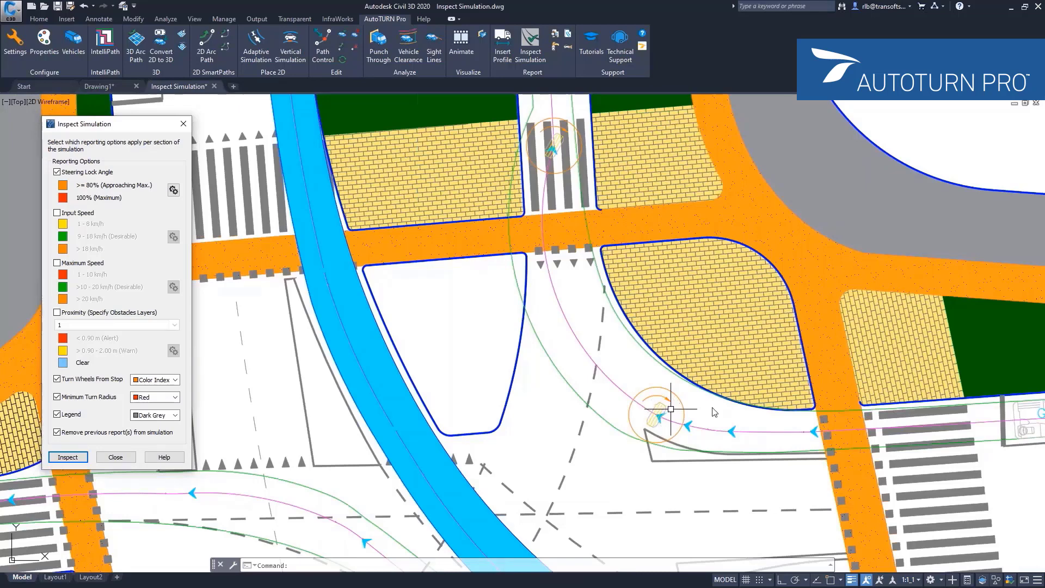
mouse_move(804, 430)
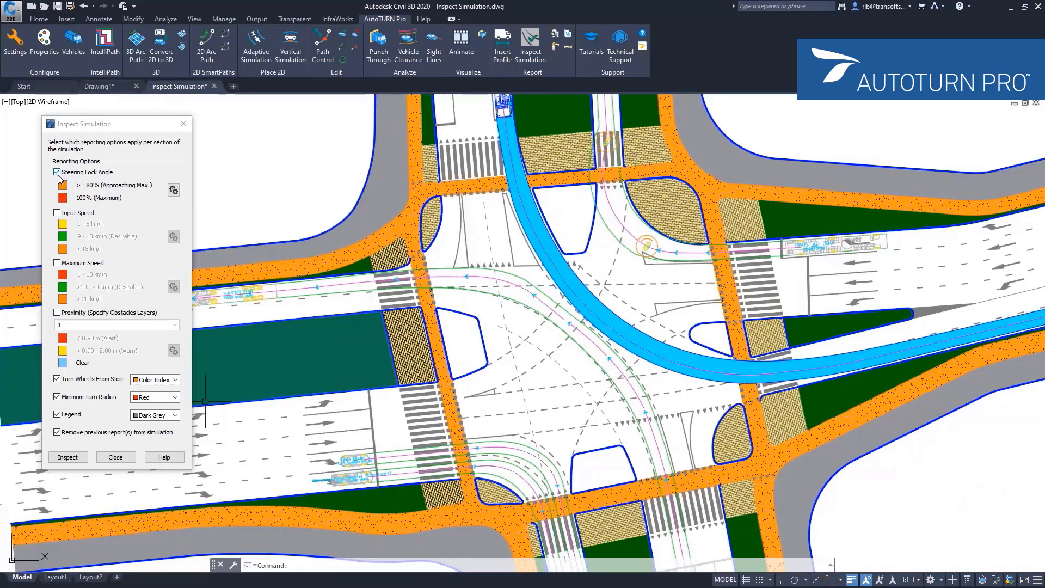
Swap Steering Lock Angle reporting for Input Speed and open Configure Input Speed Ranges.
left_click(57, 172)
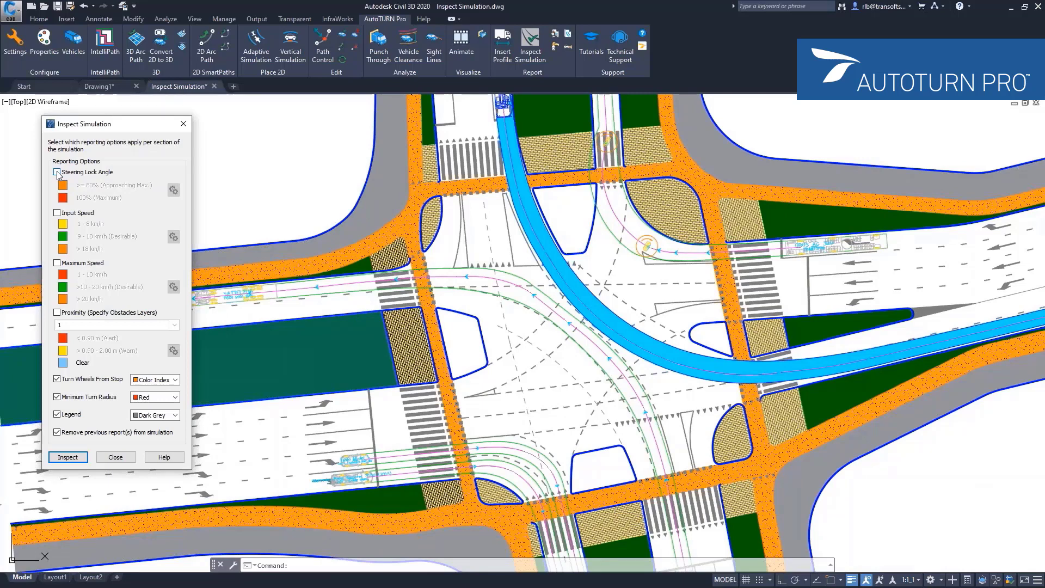
left_click(57, 172)
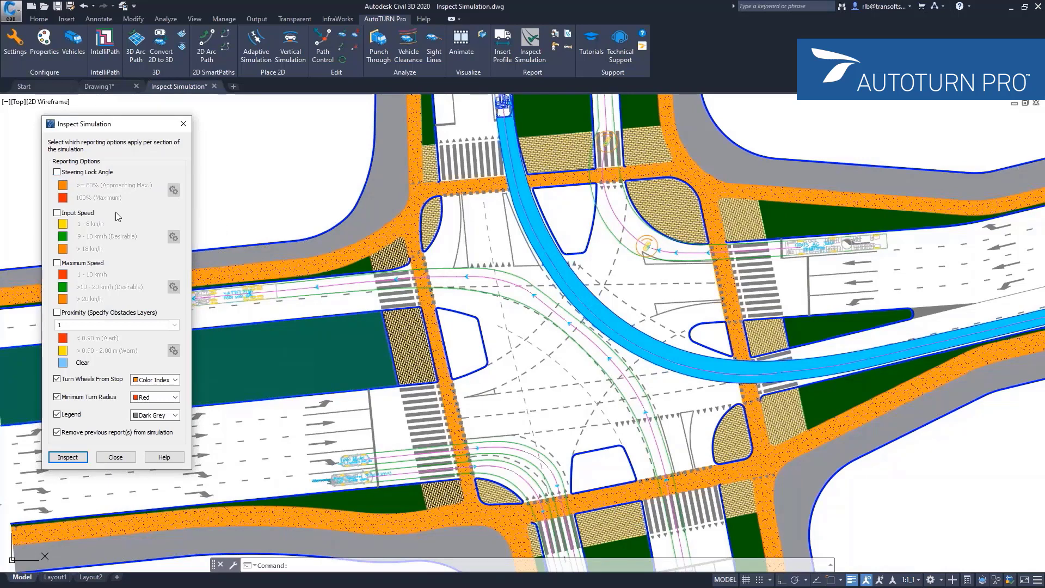
left_click(57, 213)
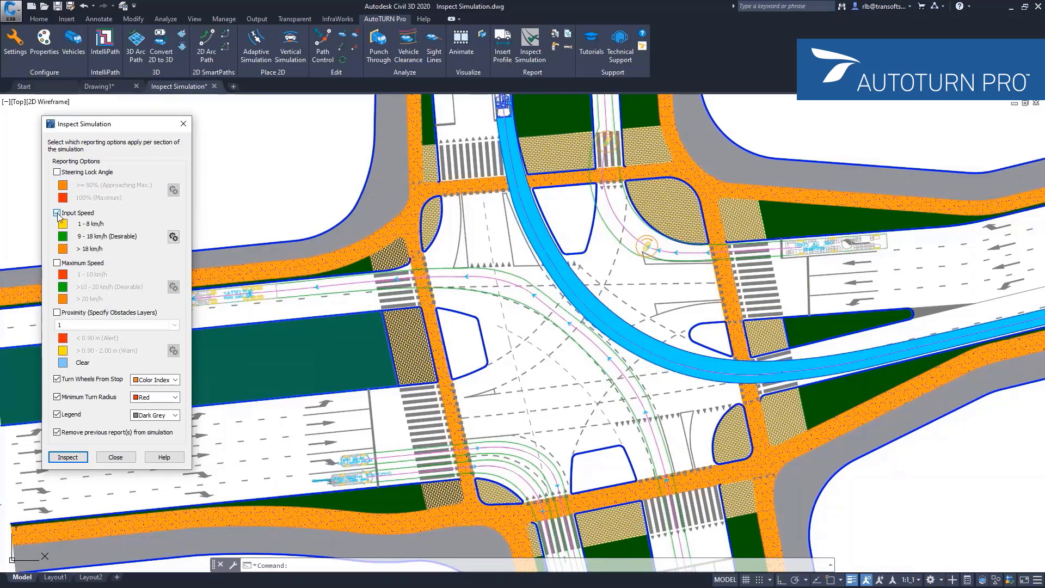
left_click(57, 211)
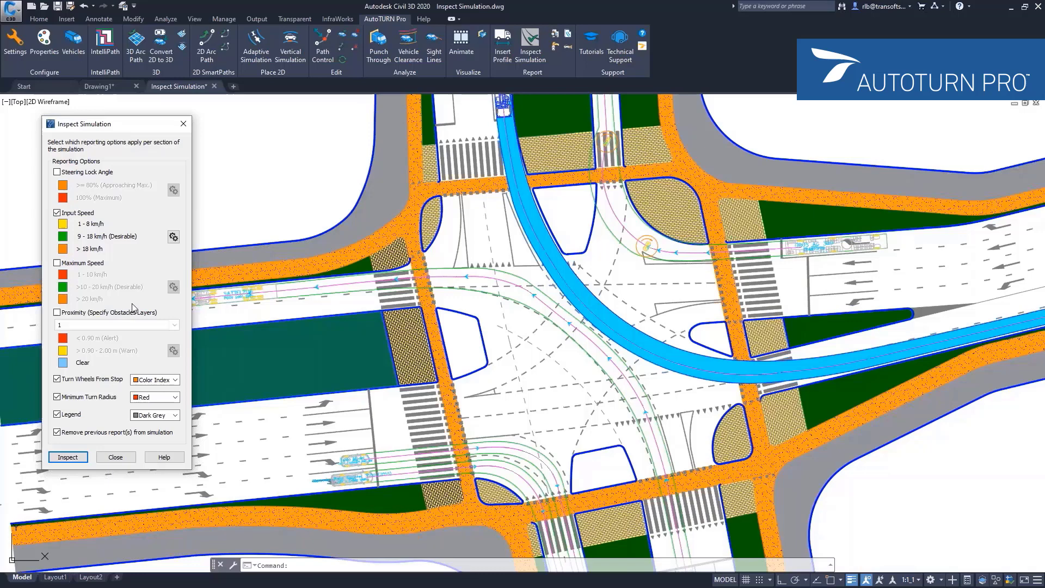
mouse_move(567, 415)
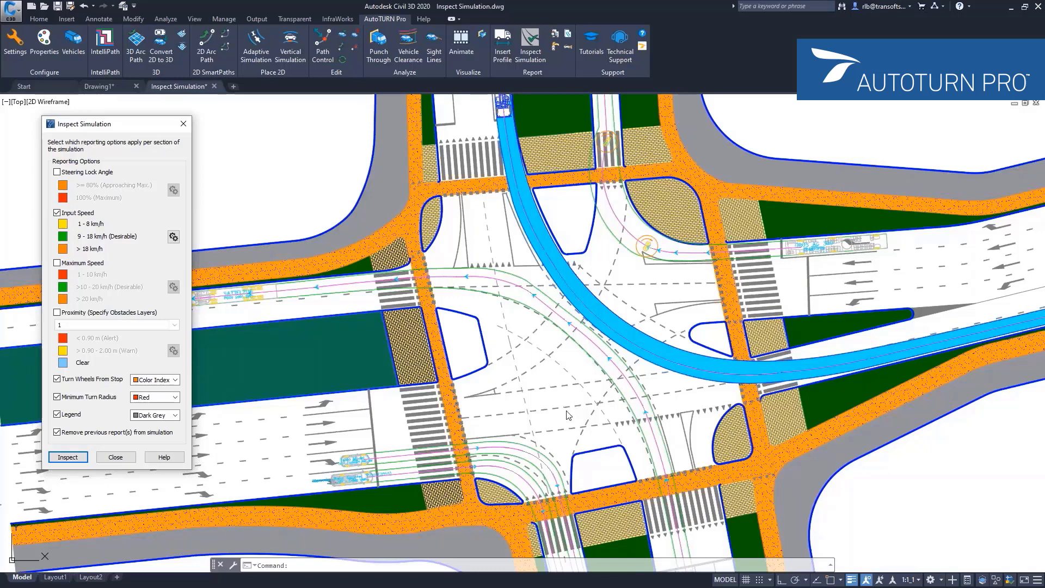
mouse_move(190, 220)
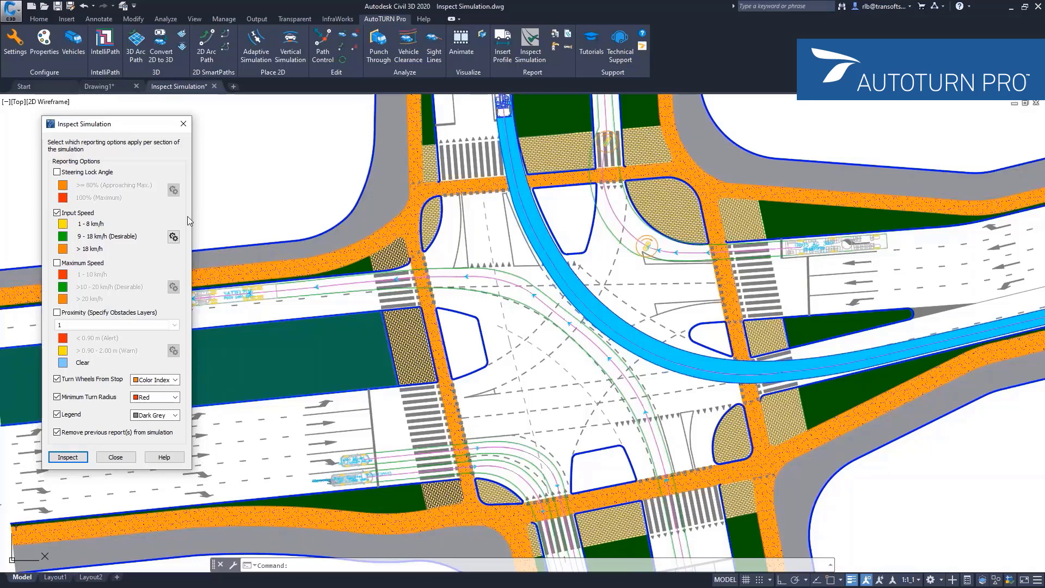
mouse_move(172, 249)
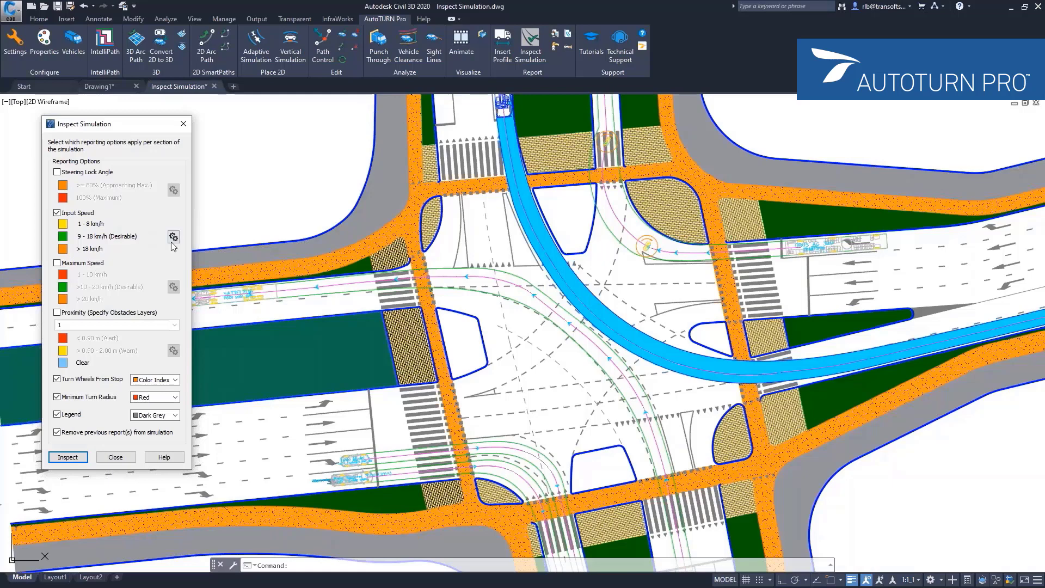
mouse_move(172, 237)
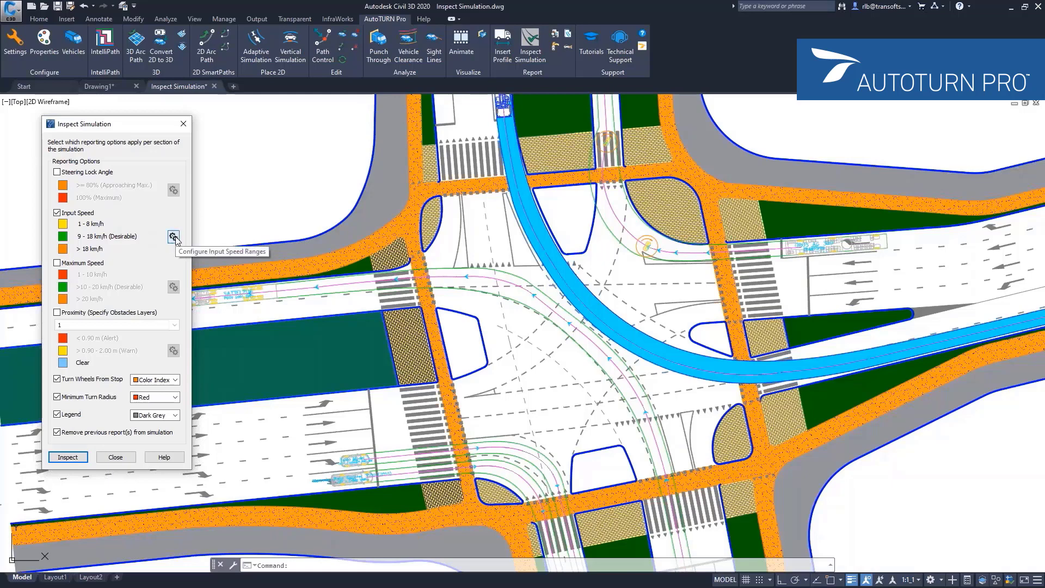
mouse_move(132, 235)
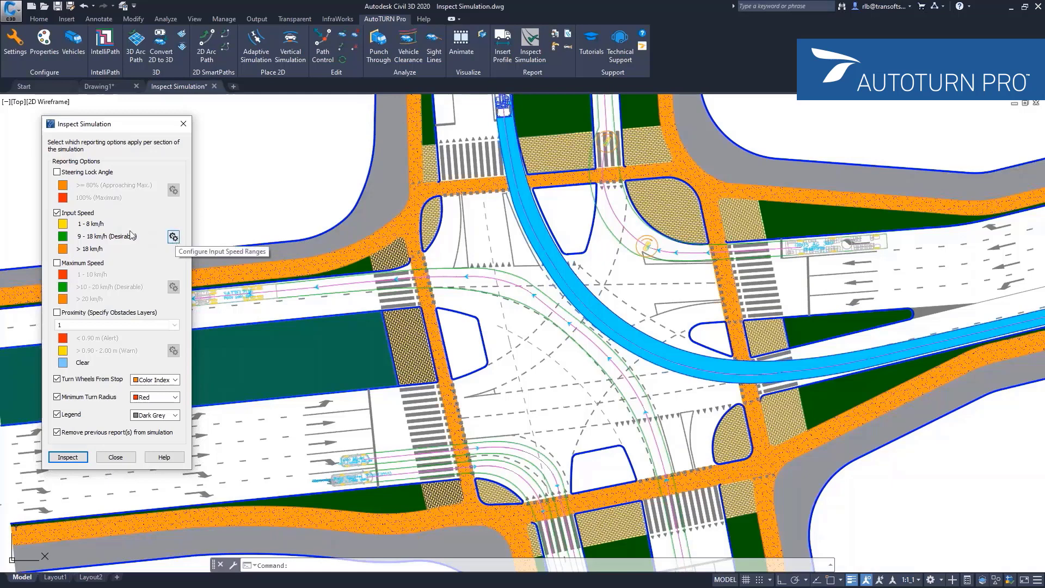
mouse_move(68, 232)
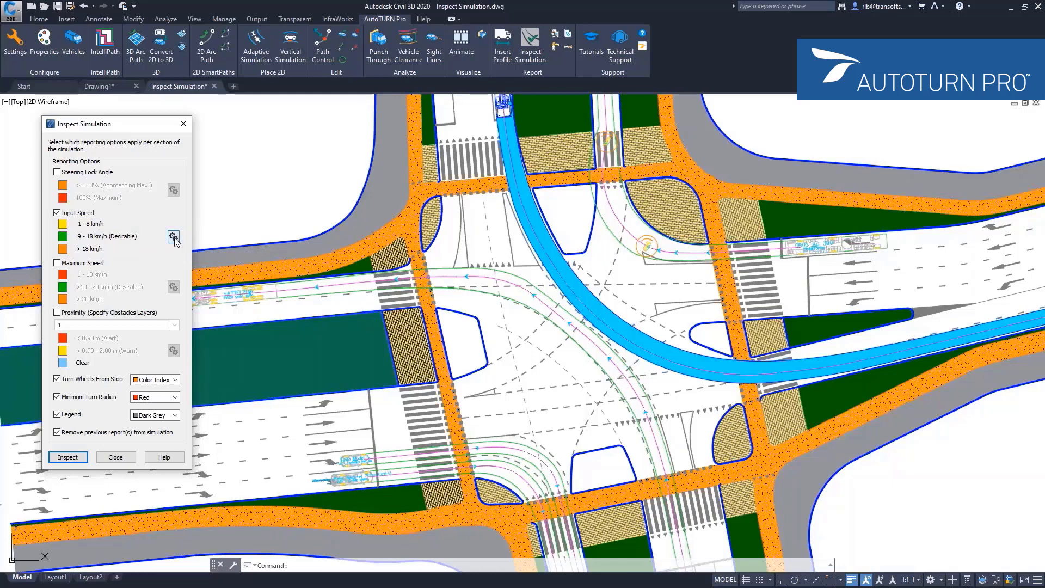
left_click(173, 237)
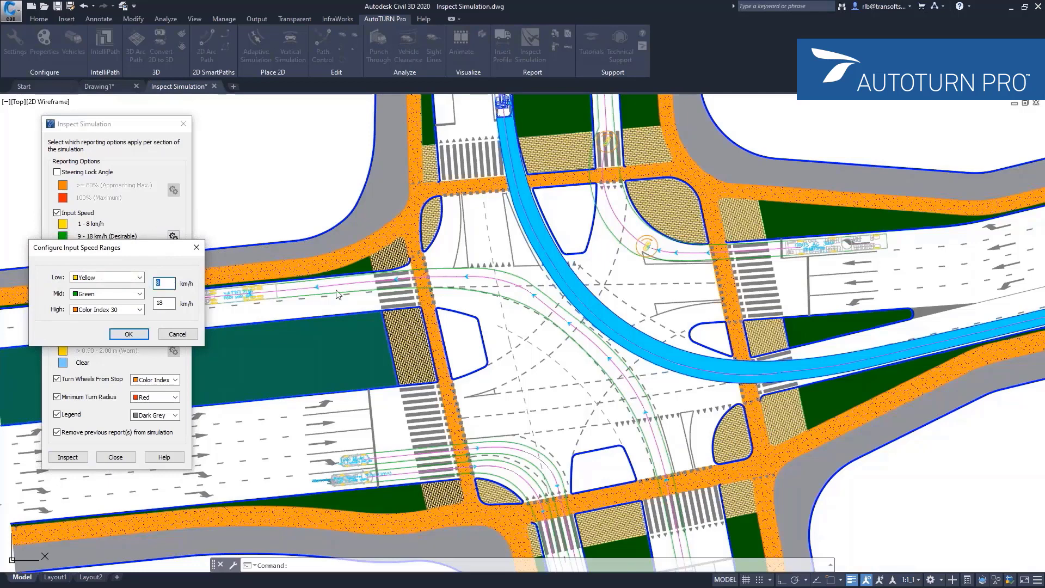
Set the Low input speed limit to 12 km/h, with Mid at 24, and confirm.
type("12")
left_click(163, 302)
type("24")
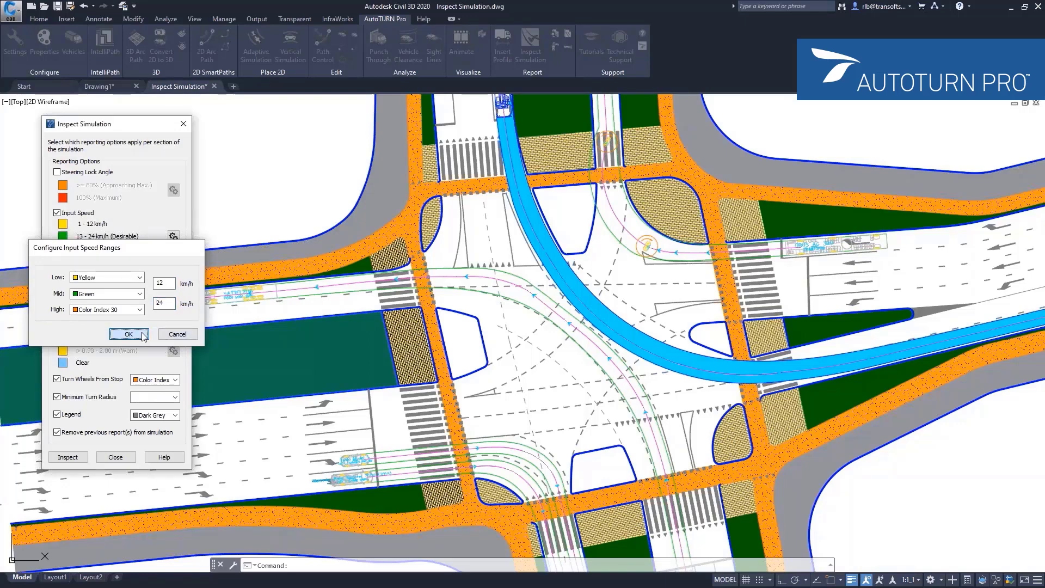
left_click(128, 334)
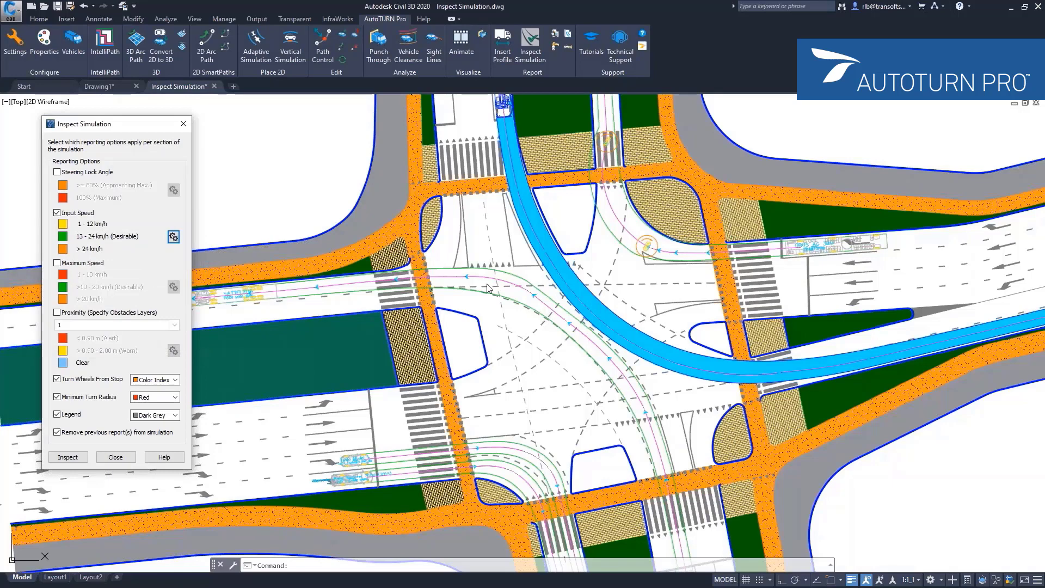
mouse_move(602, 381)
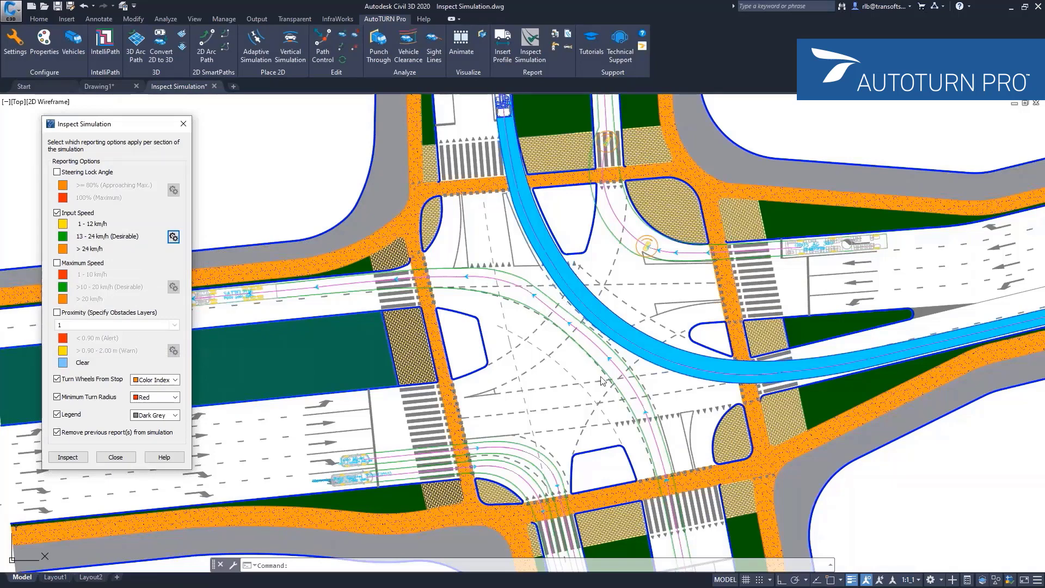
mouse_move(591, 420)
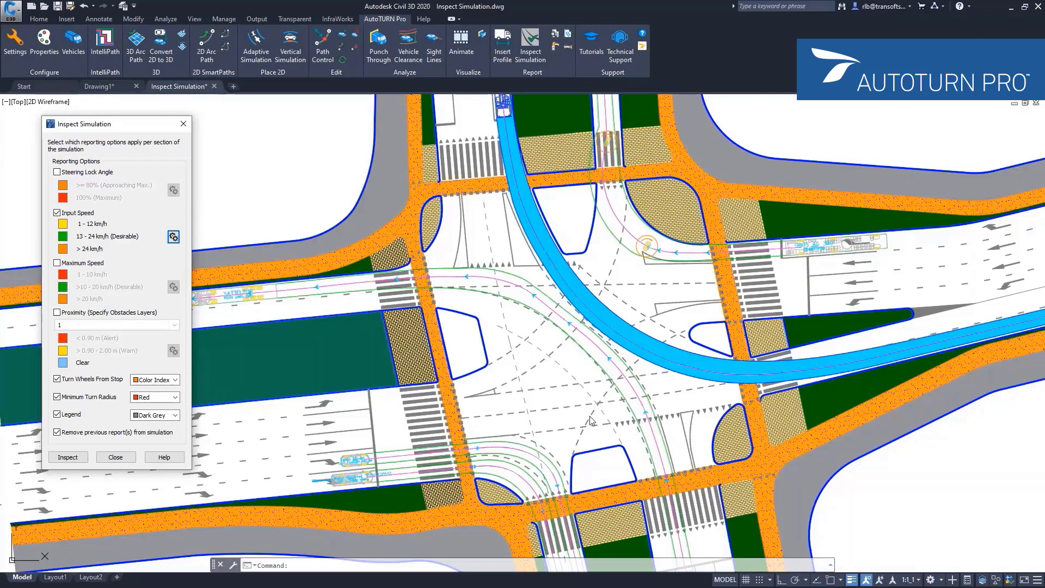
mouse_move(567, 428)
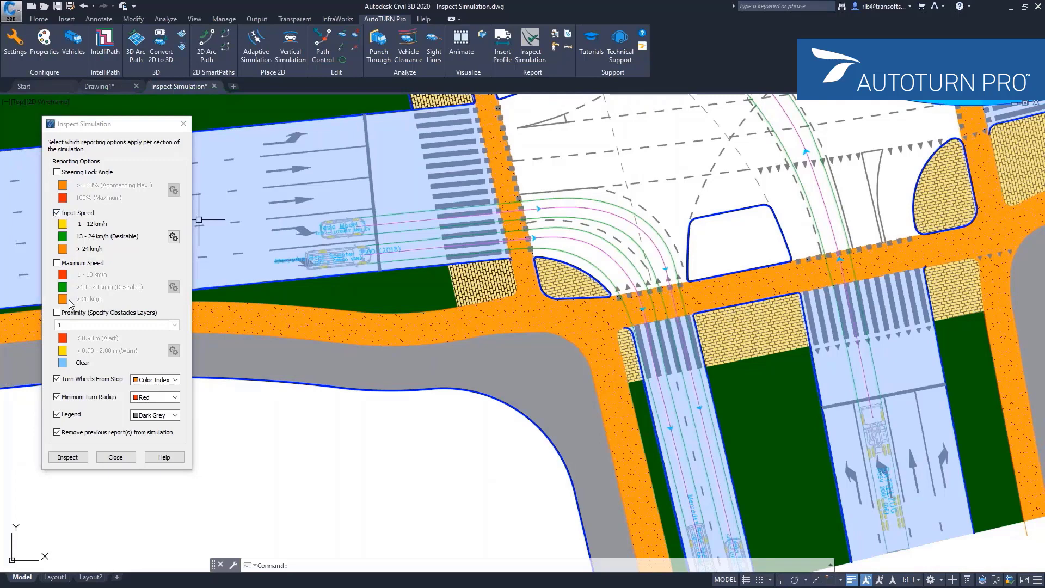
Run the input speed inspection on the left-approach 2D turn simulation.
left_click(67, 455)
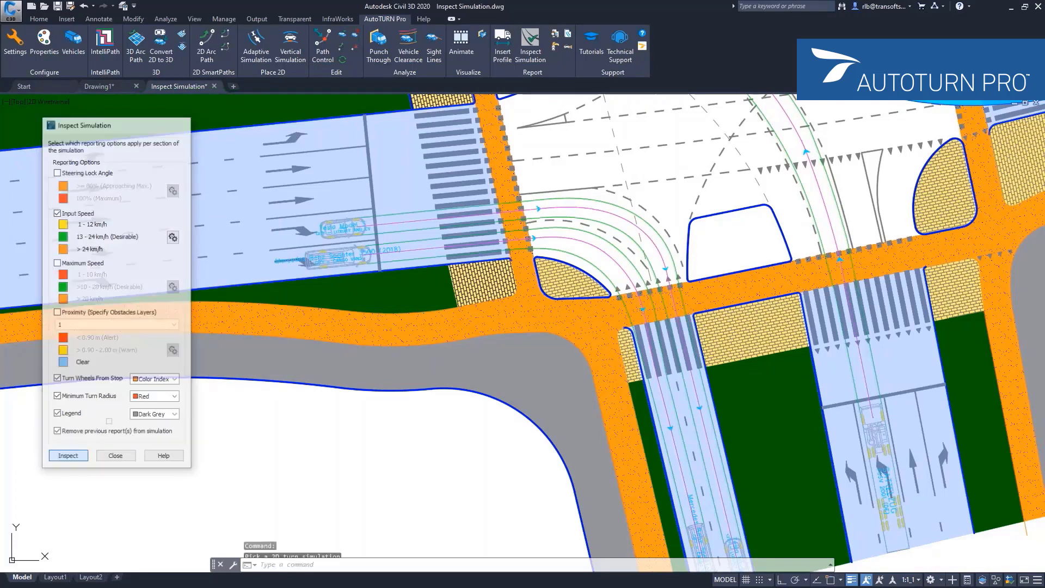
left_click(68, 455)
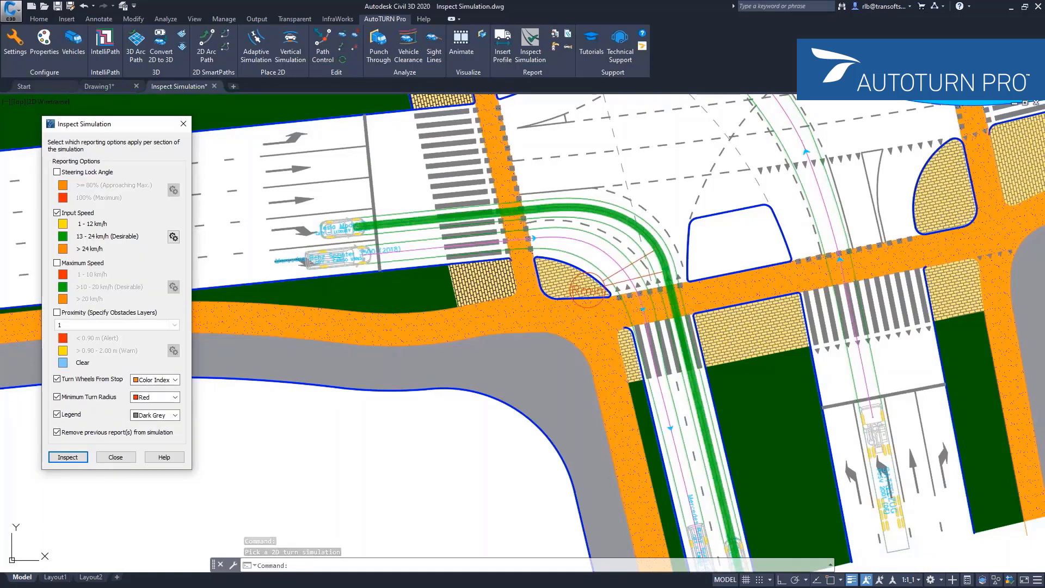
mouse_move(517, 291)
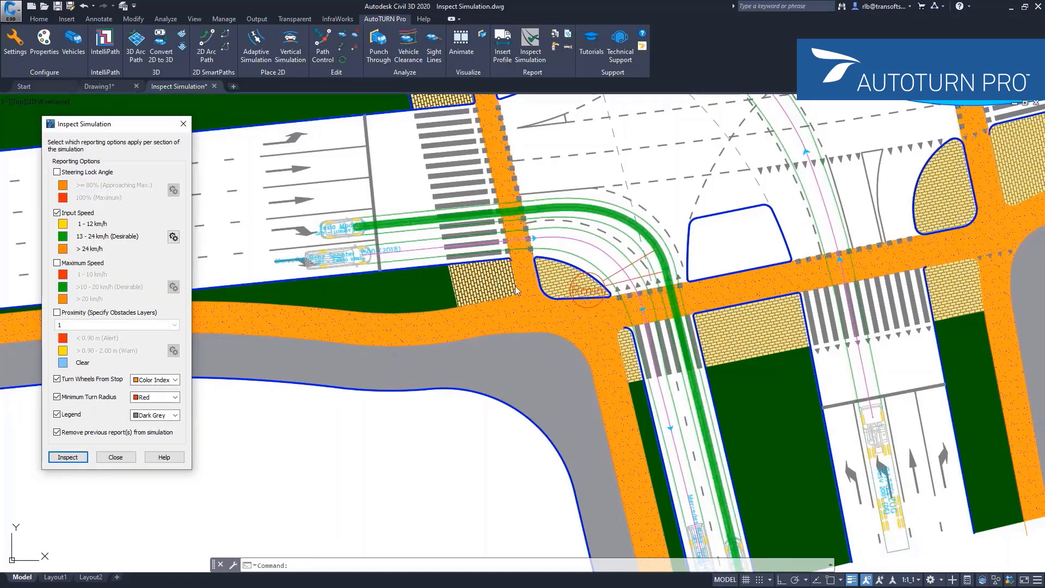
mouse_move(434, 228)
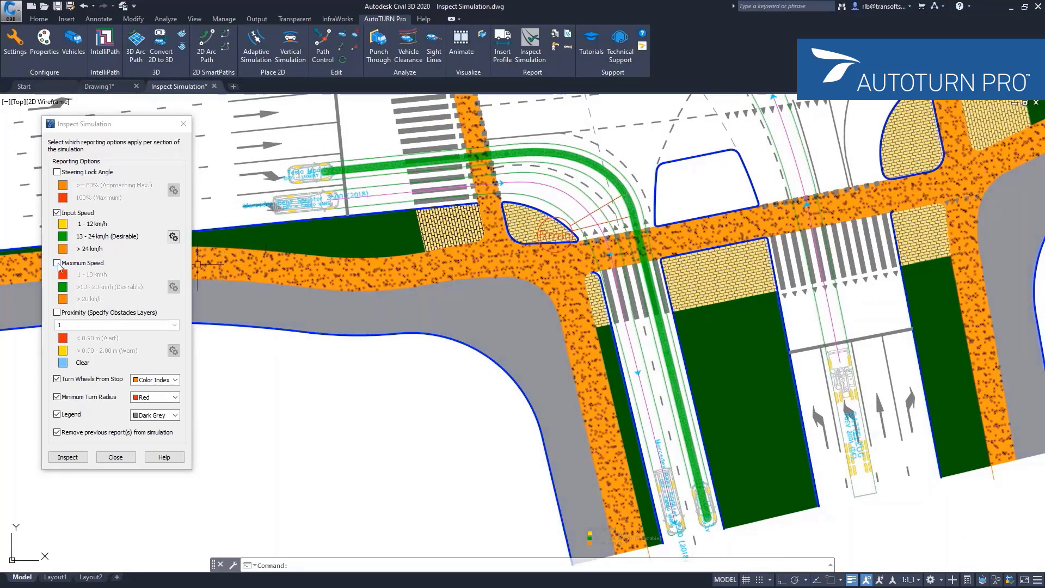
Replace Input Speed with Maximum Speed and accept ranges split at 10 and 20 km/h.
left_click(56, 212)
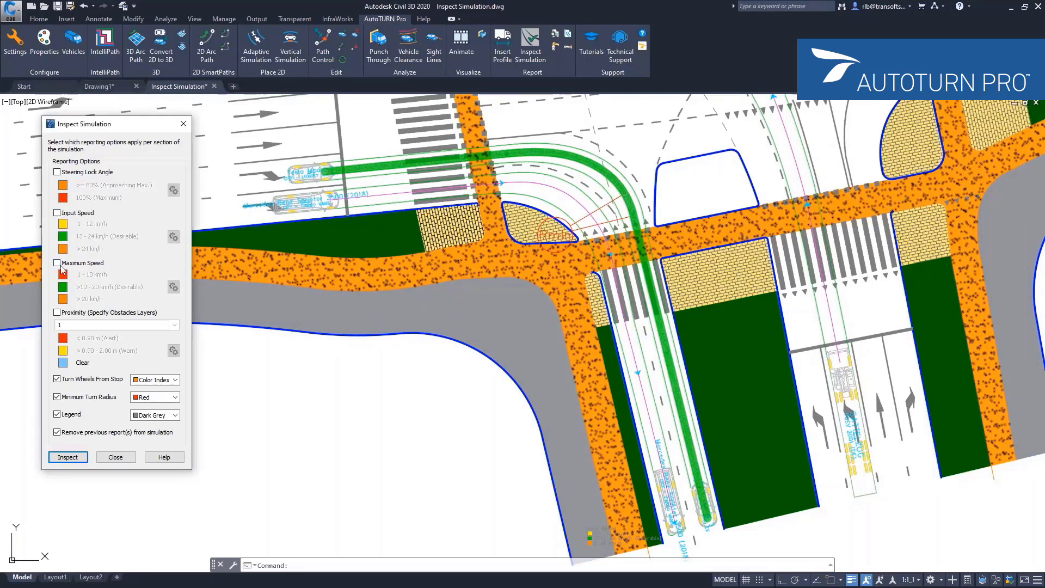
left_click(56, 263)
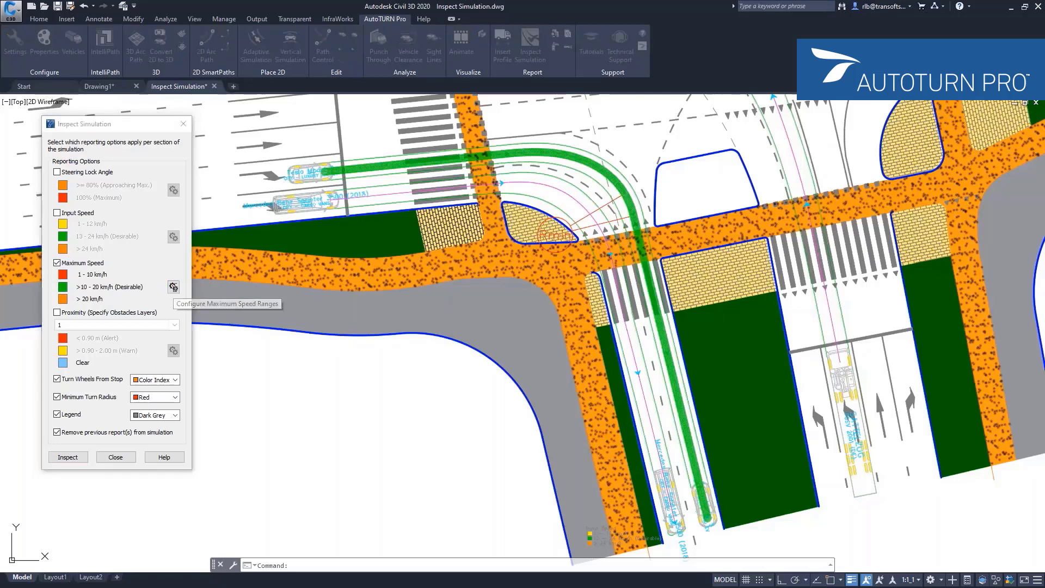
left_click(173, 287)
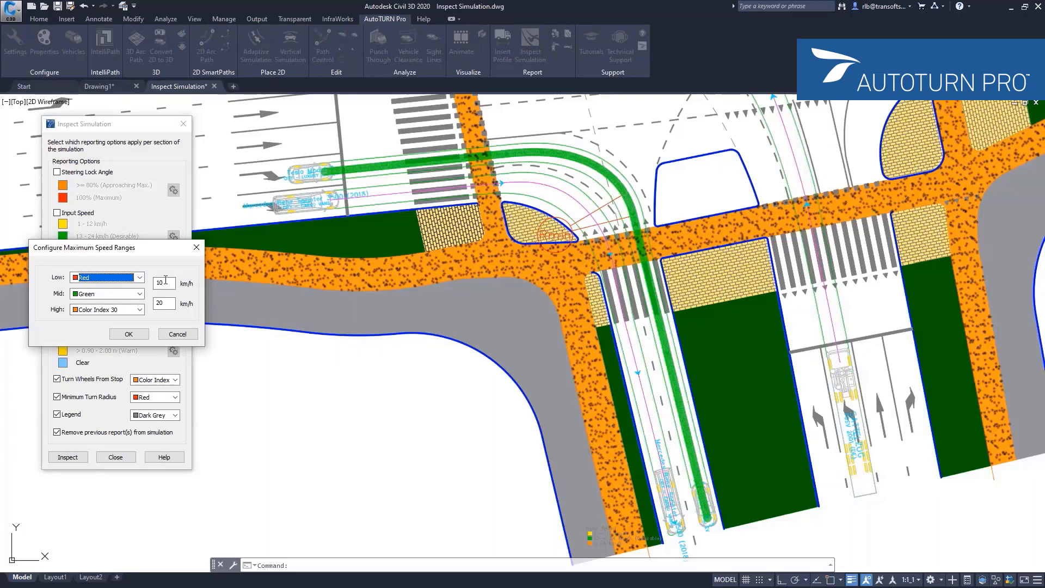
left_click(128, 333)
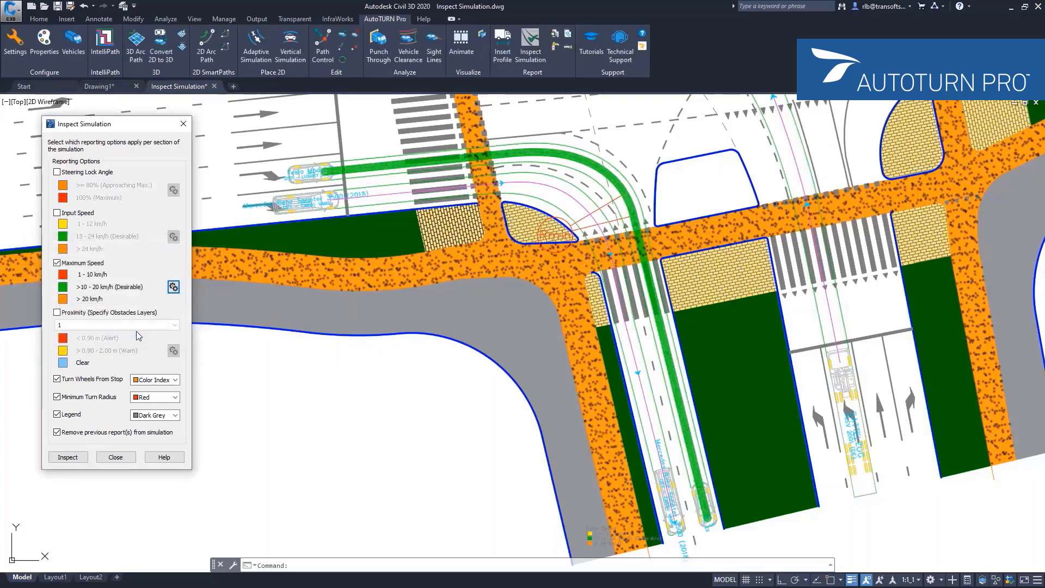
mouse_move(152, 289)
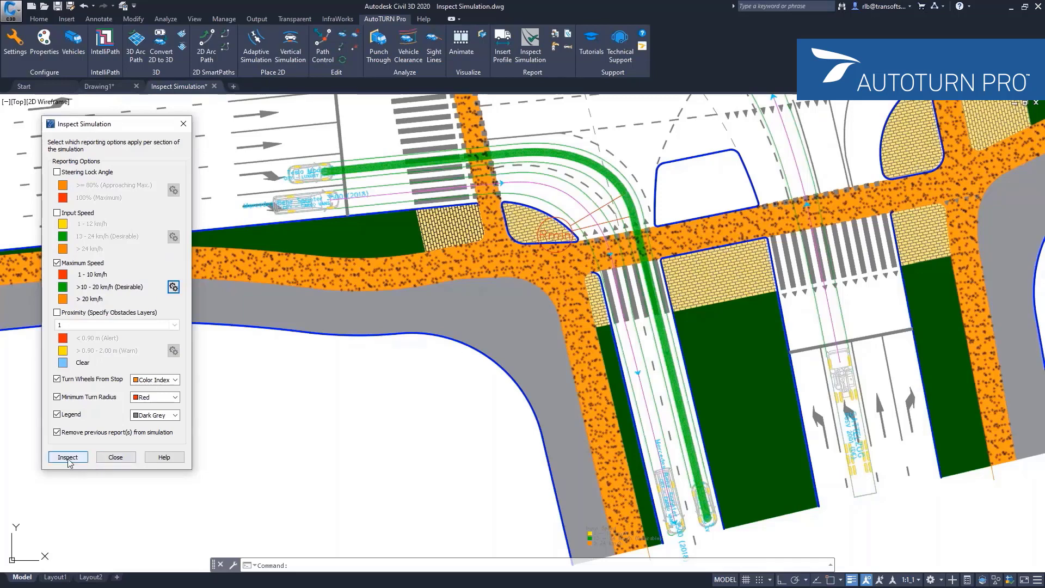
Launch the maximum-speed inspection from the Inspect Simulation dialog.
left_click(68, 457)
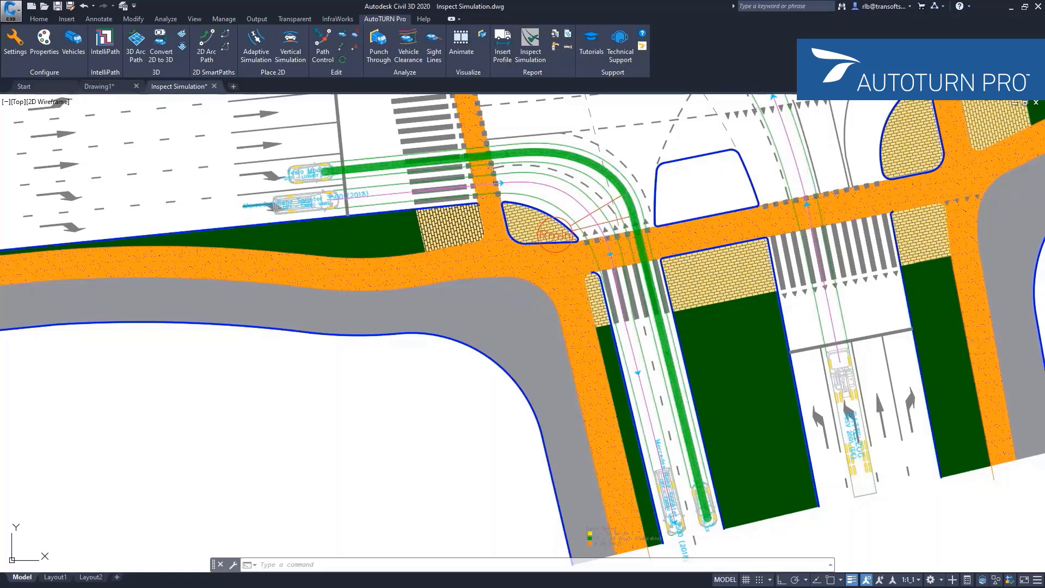
Pick the 2D turn simulation to colour its path in red, green and orange speed bands.
left_click(529, 38)
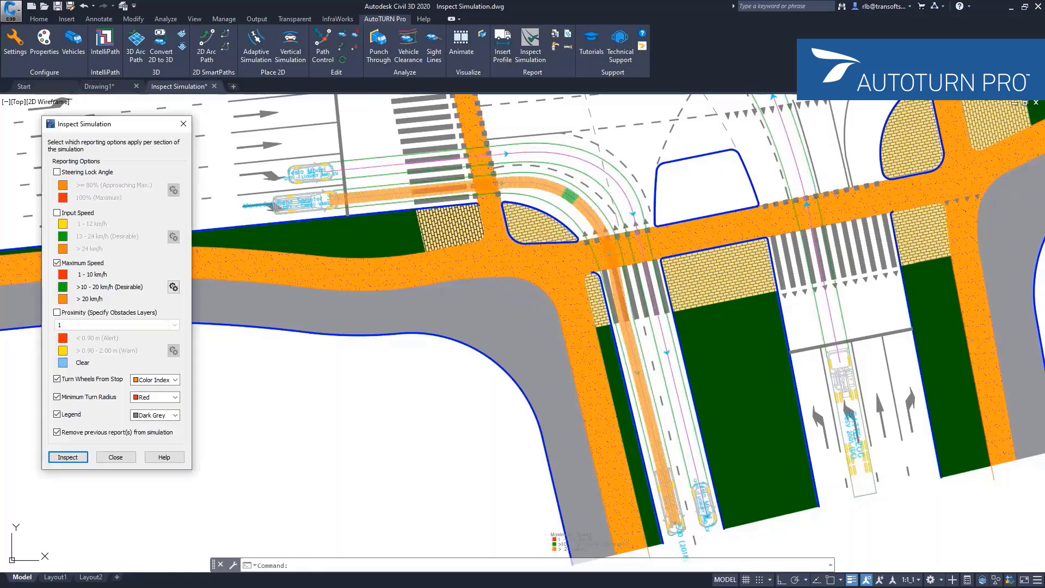
mouse_move(371, 210)
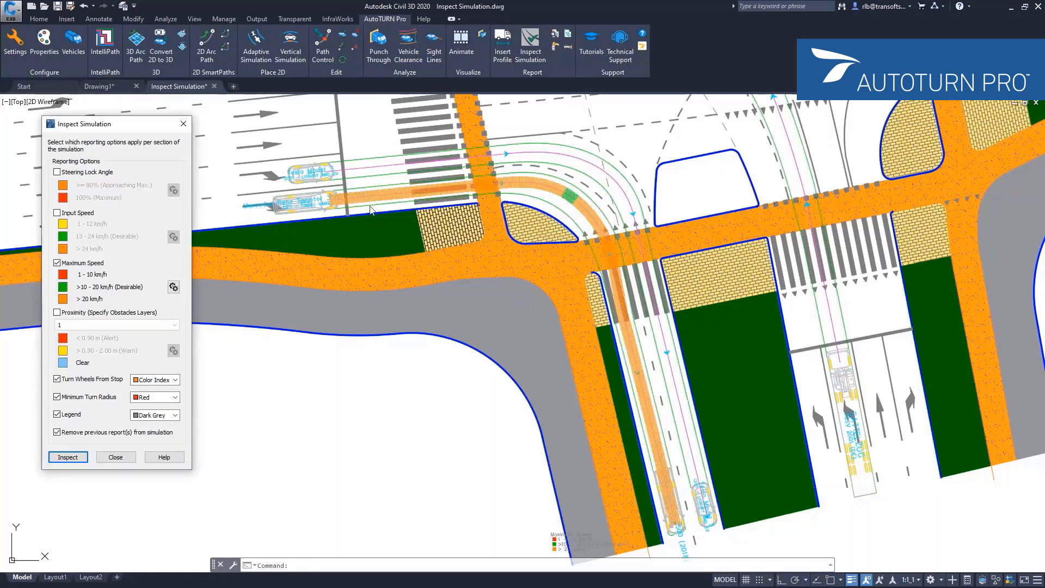
mouse_move(503, 314)
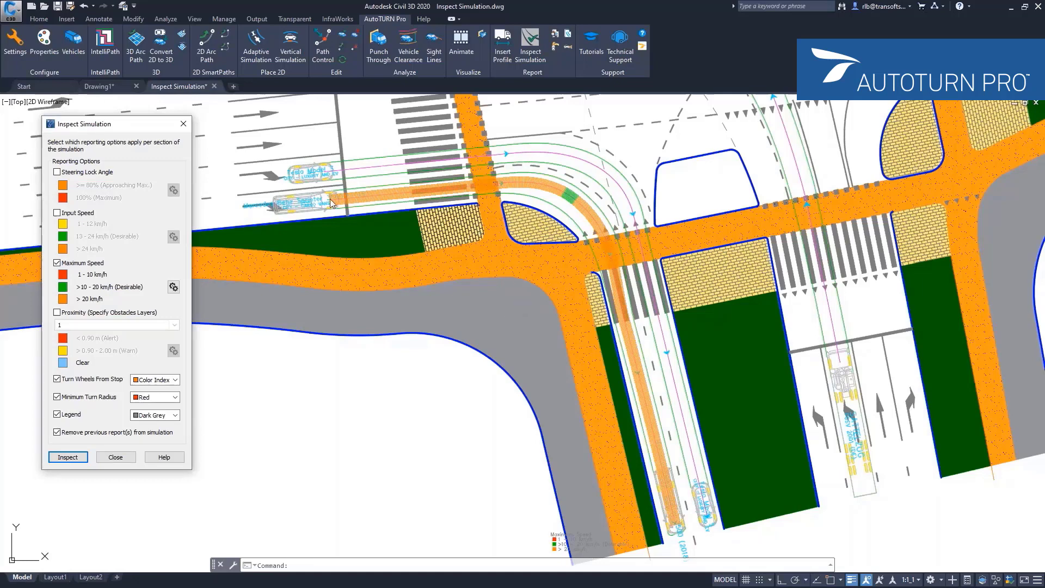
mouse_move(351, 204)
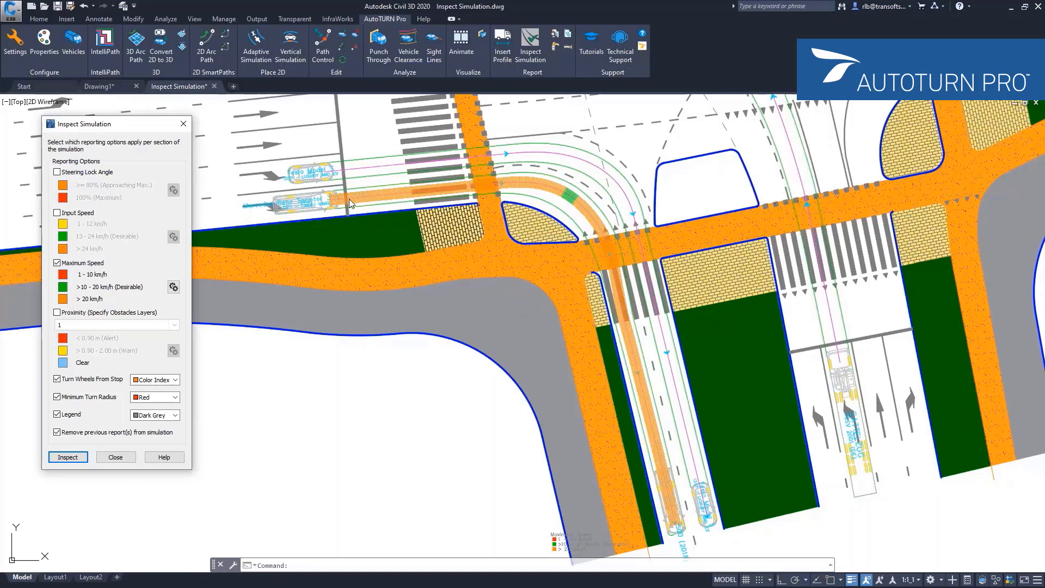
mouse_move(384, 199)
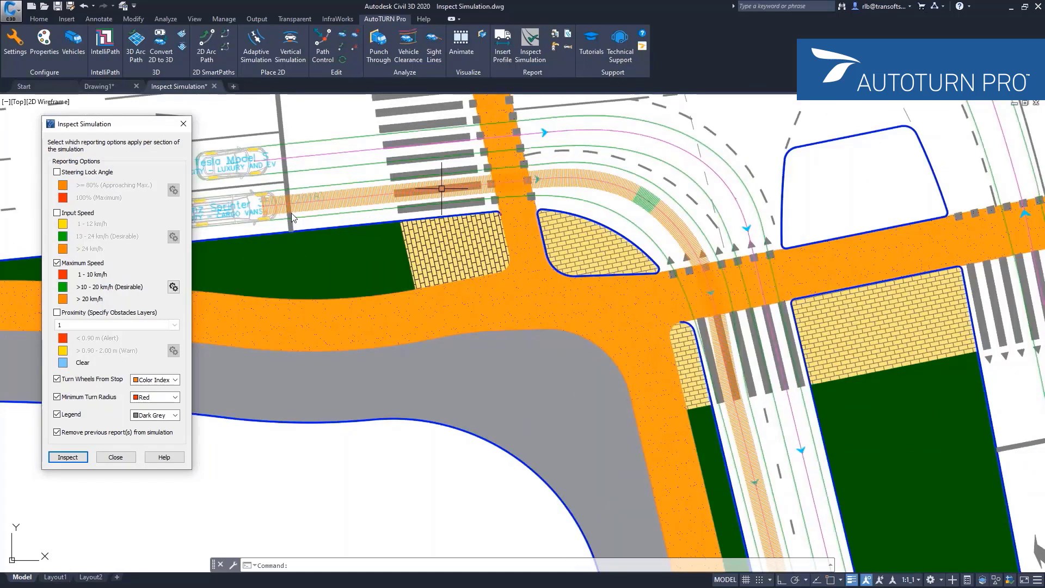
mouse_move(146, 278)
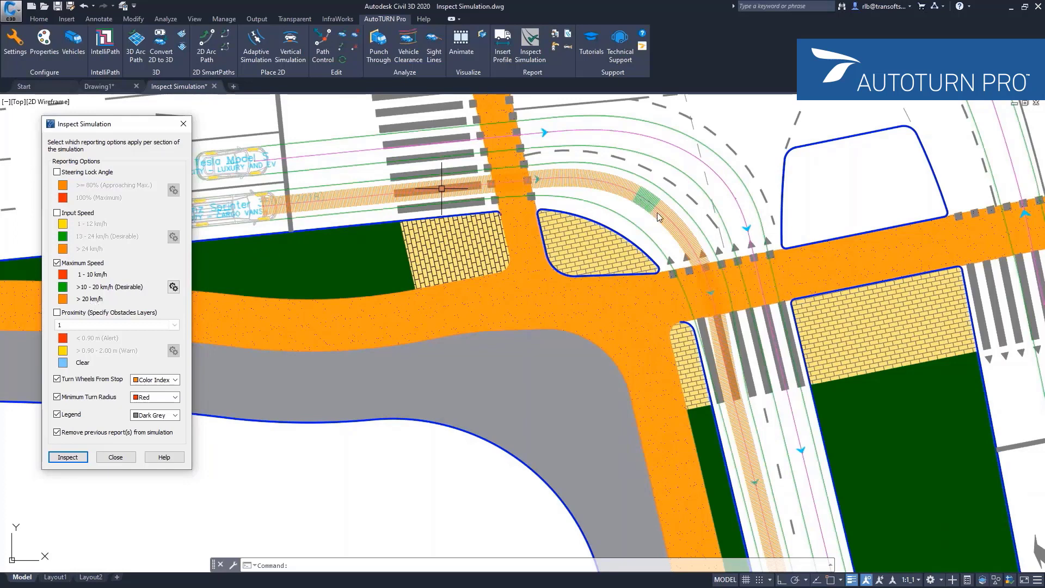
mouse_move(654, 216)
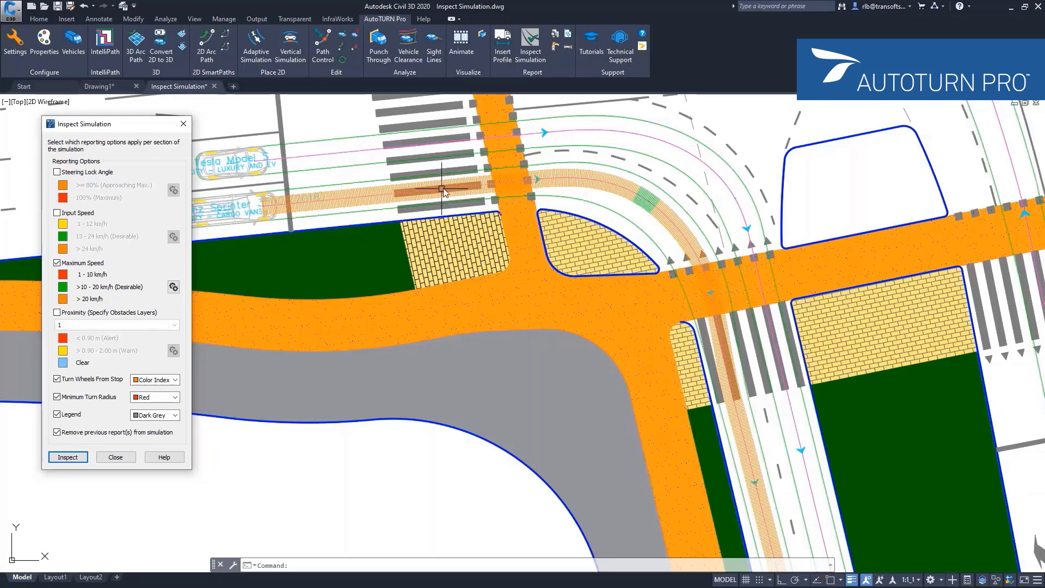
mouse_move(586, 184)
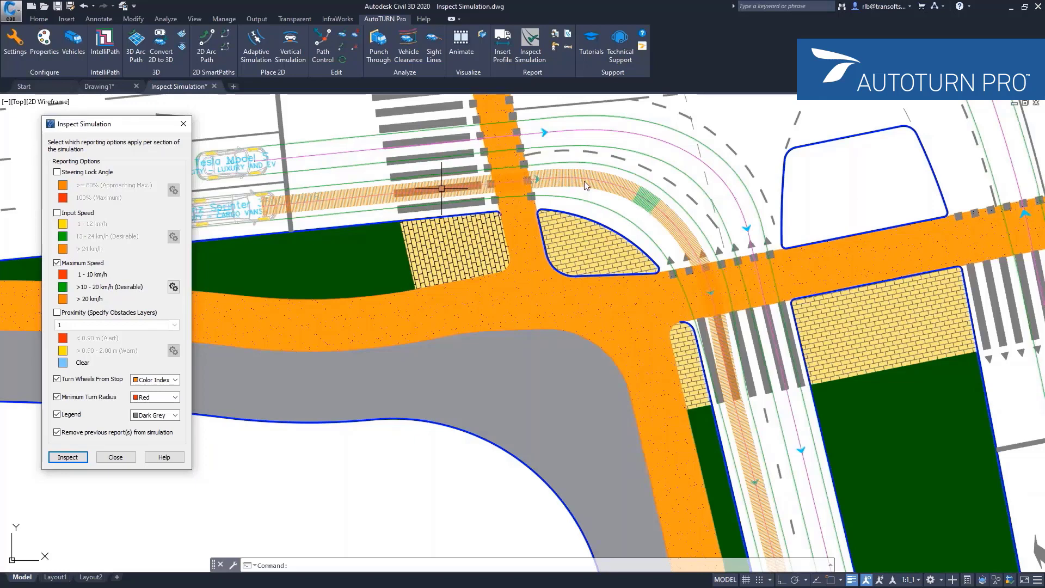
mouse_move(710, 270)
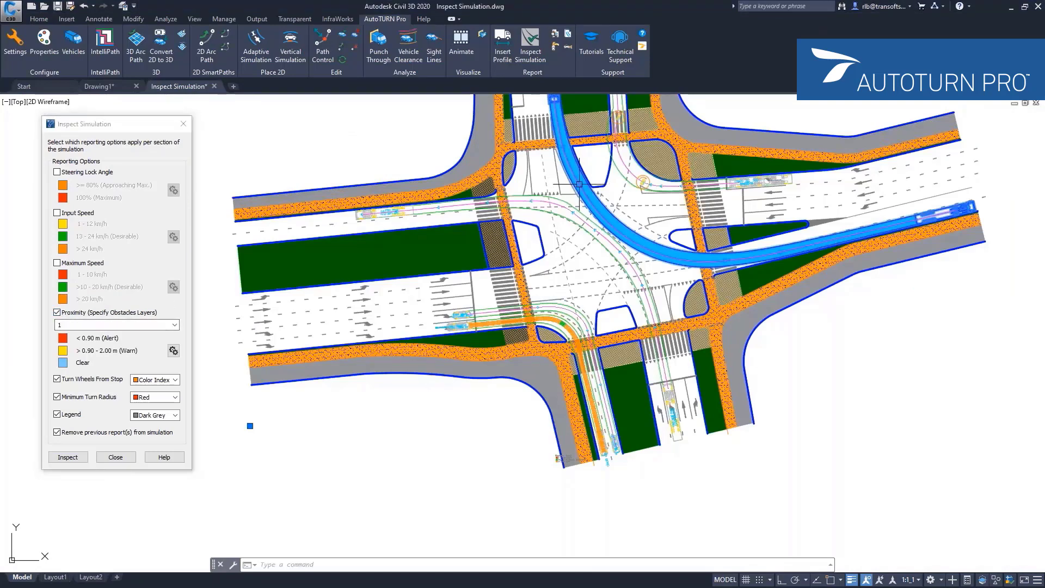
Switch reporting to Proximity on obstacle layer 1 and start the inspection.
key("Escape")
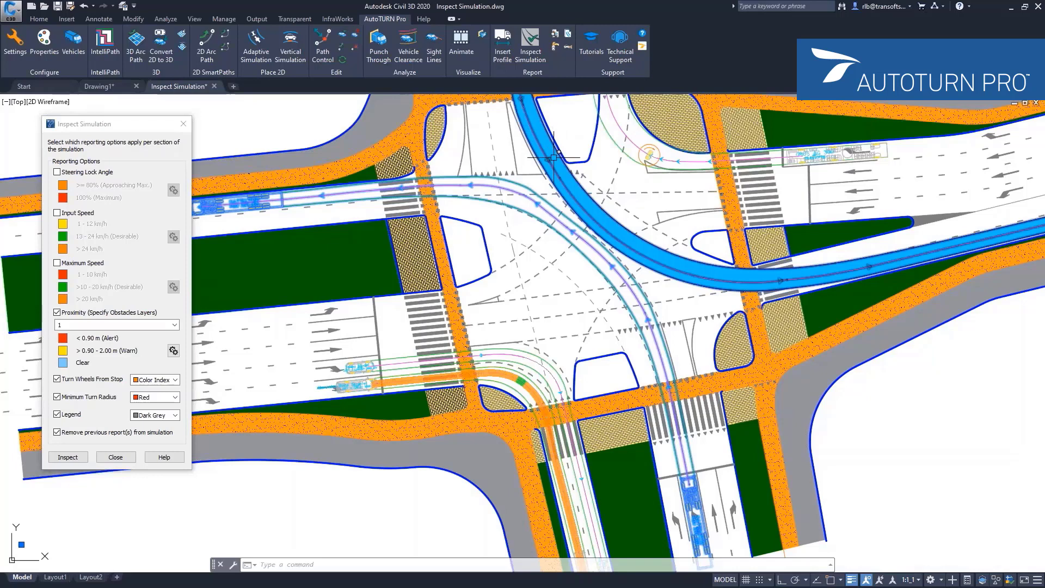
mouse_move(823, 268)
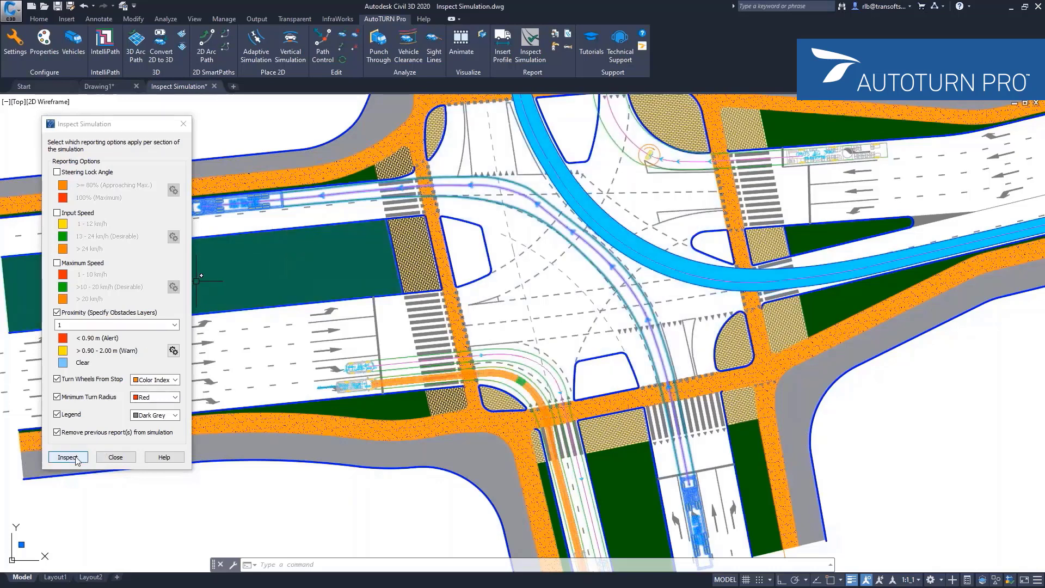
left_click(66, 457)
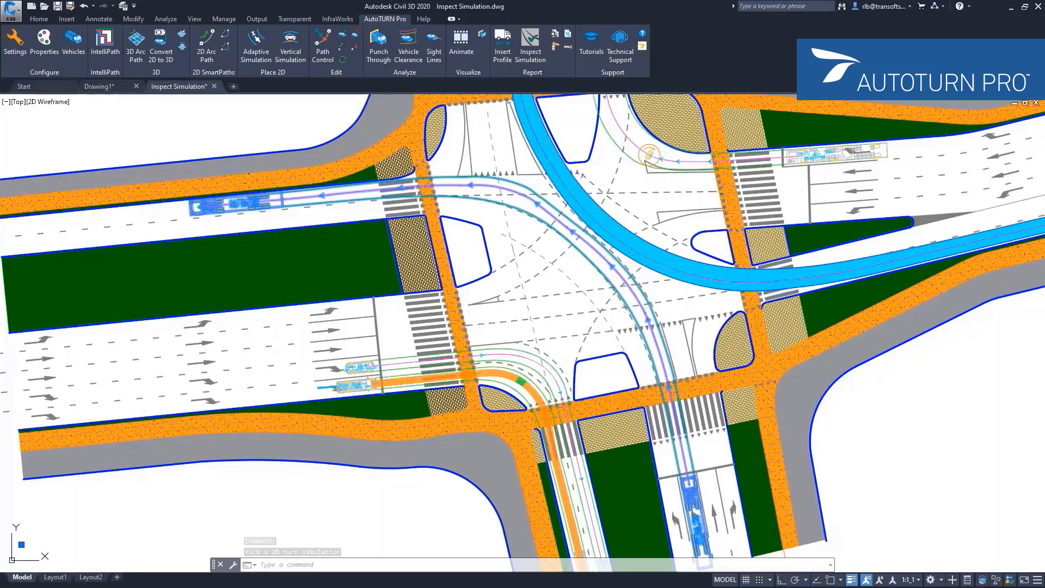
Pick the opposing left-turn simulation for the yellow 0.90–2.00 m zone, then review obstacle layers.
left_click(530, 46)
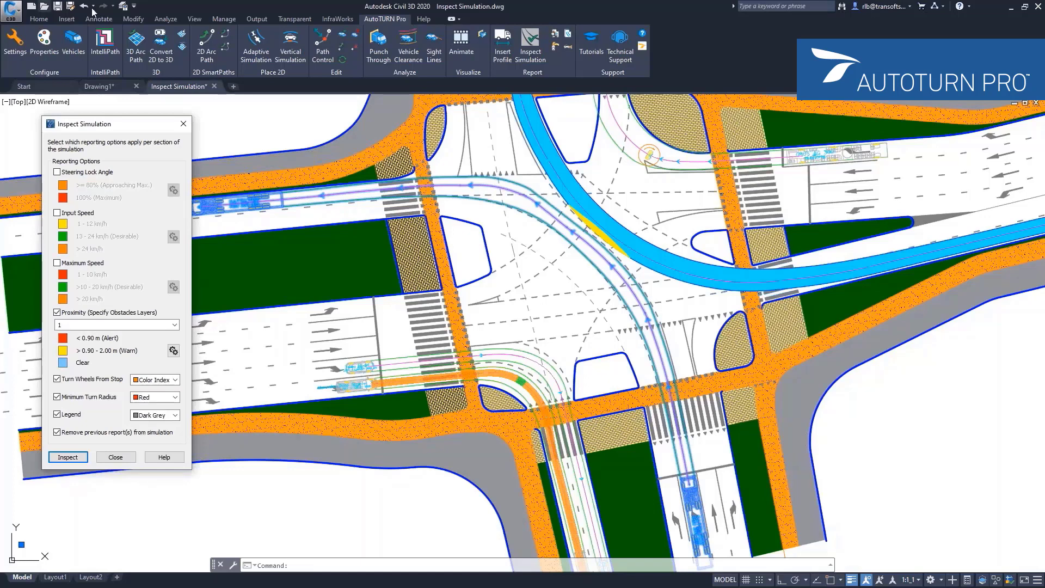
mouse_move(128, 128)
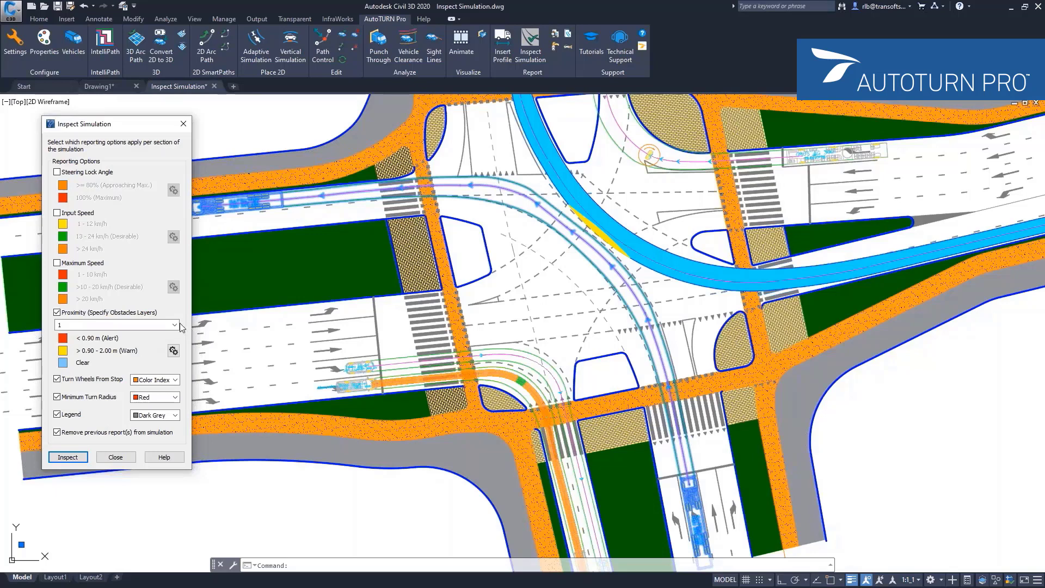
left_click(174, 326)
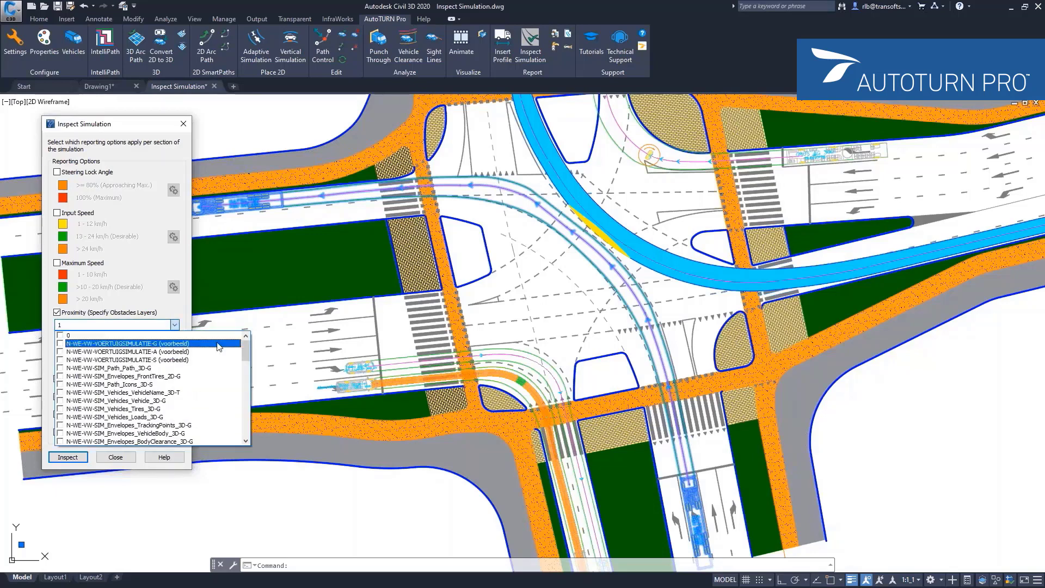
scroll("down", 3)
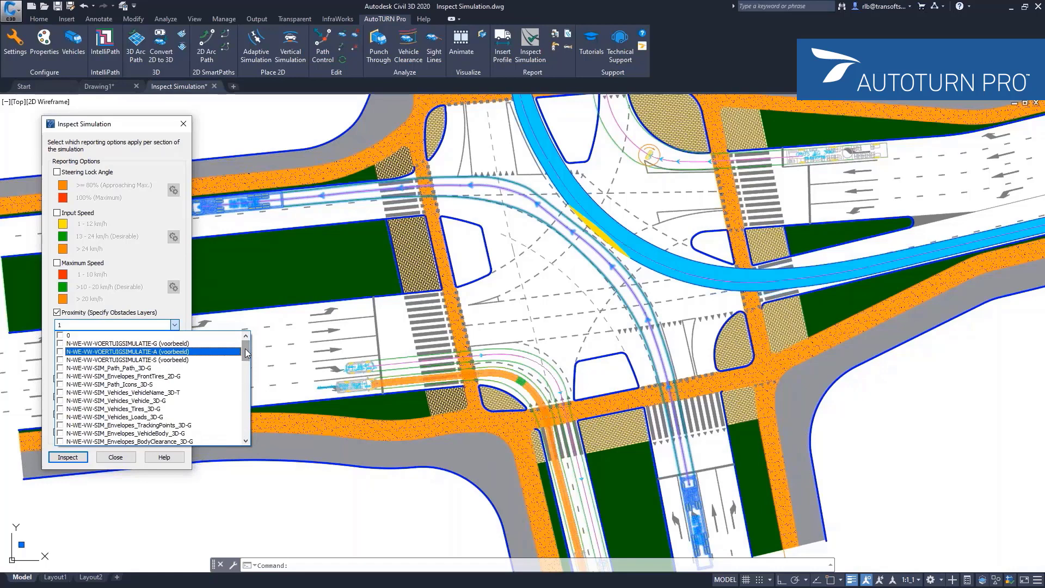
left_click(130, 441)
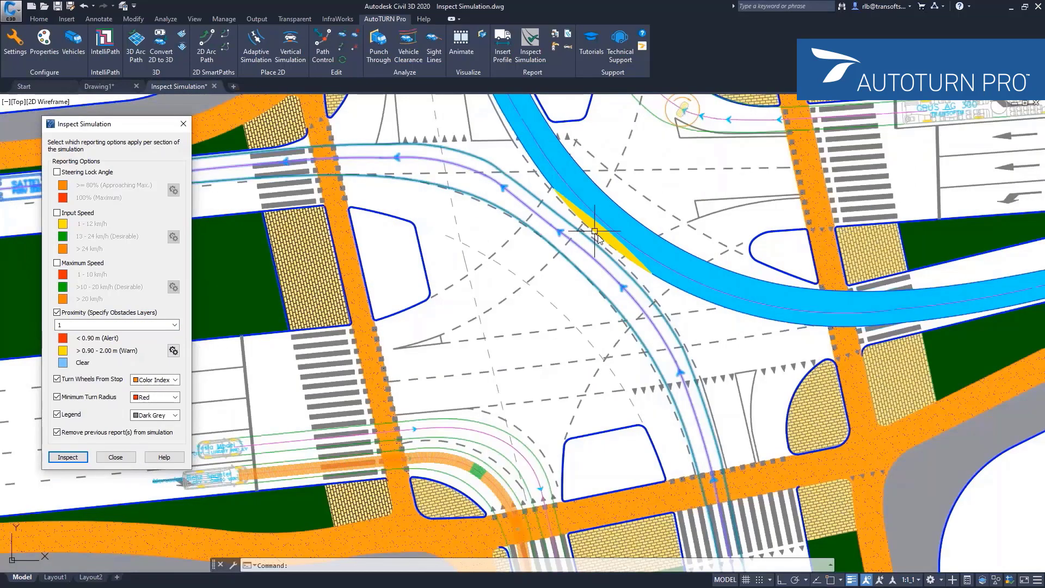
mouse_move(556, 203)
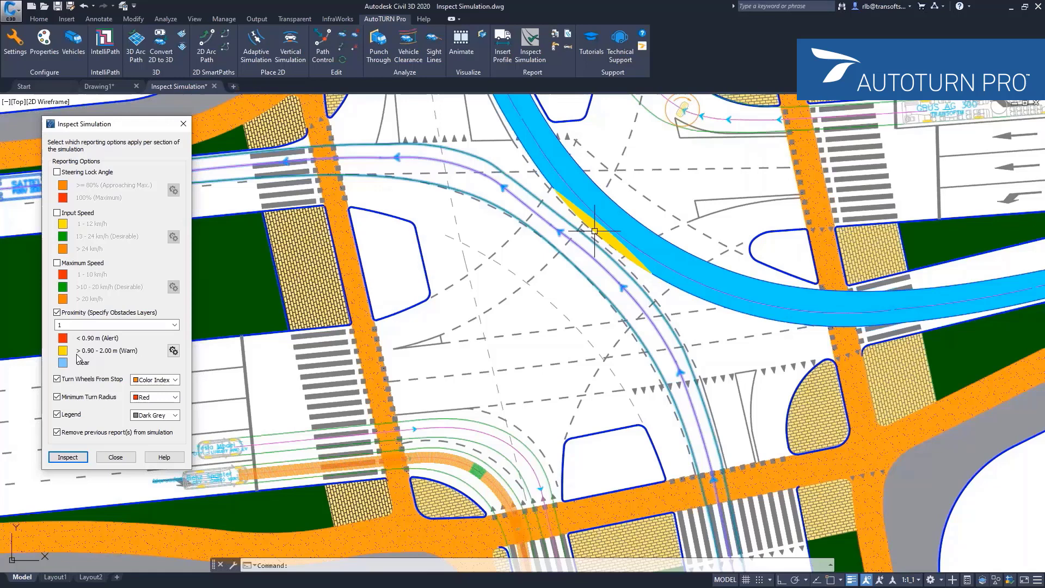
mouse_move(99, 359)
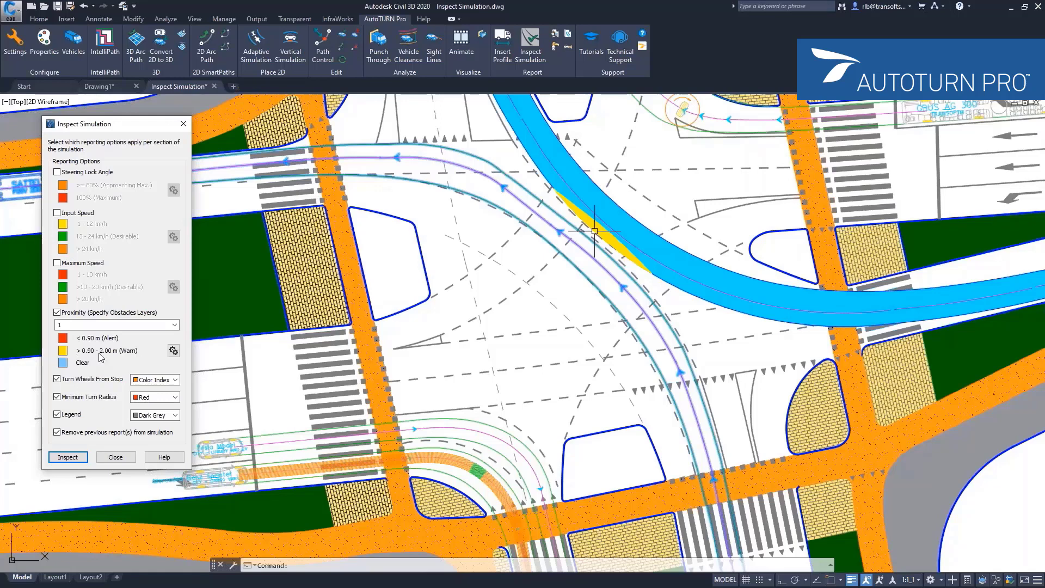
mouse_move(133, 359)
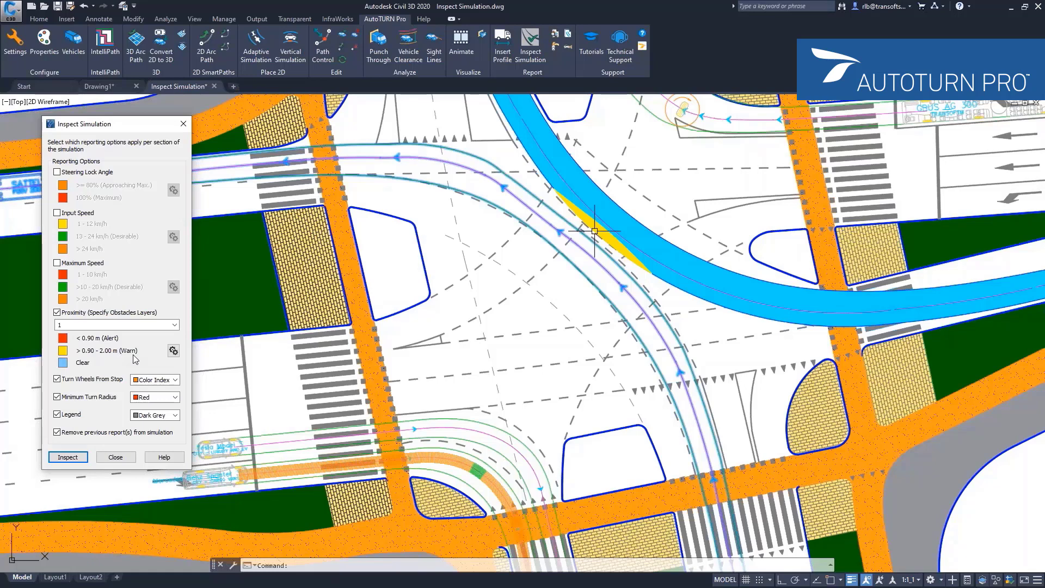
mouse_move(80, 347)
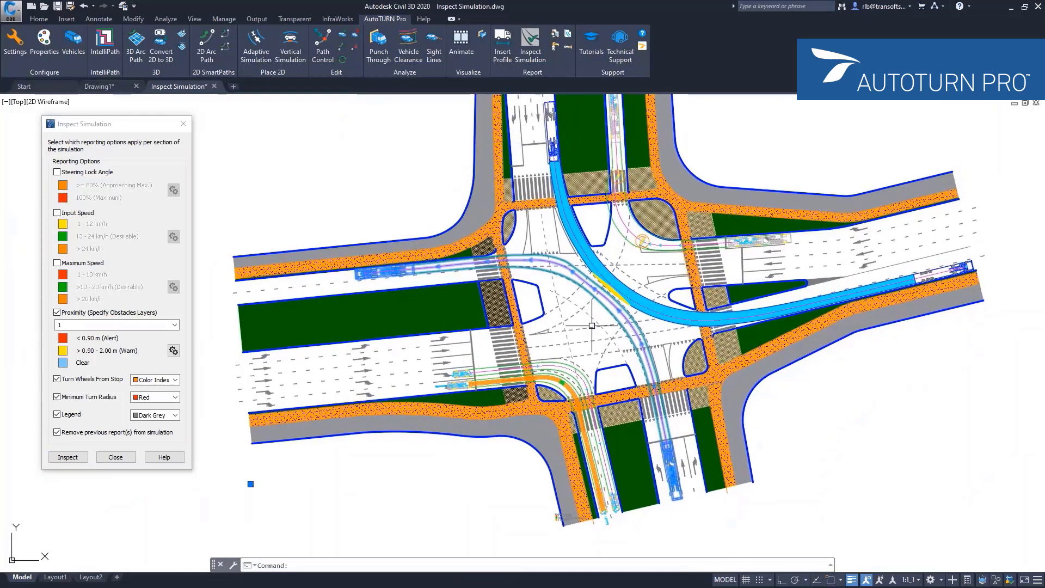
mouse_move(594, 321)
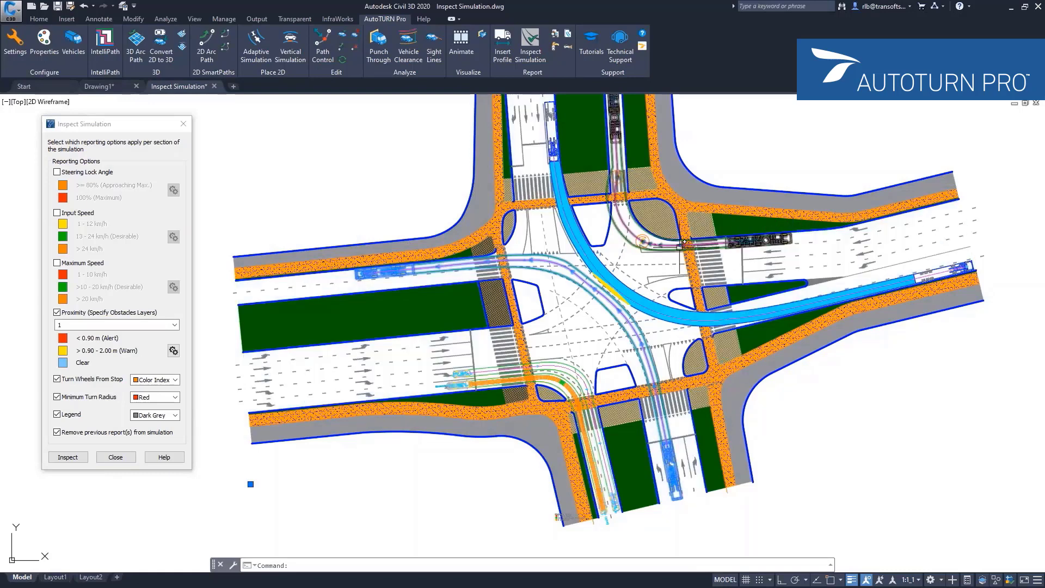
mouse_move(614, 227)
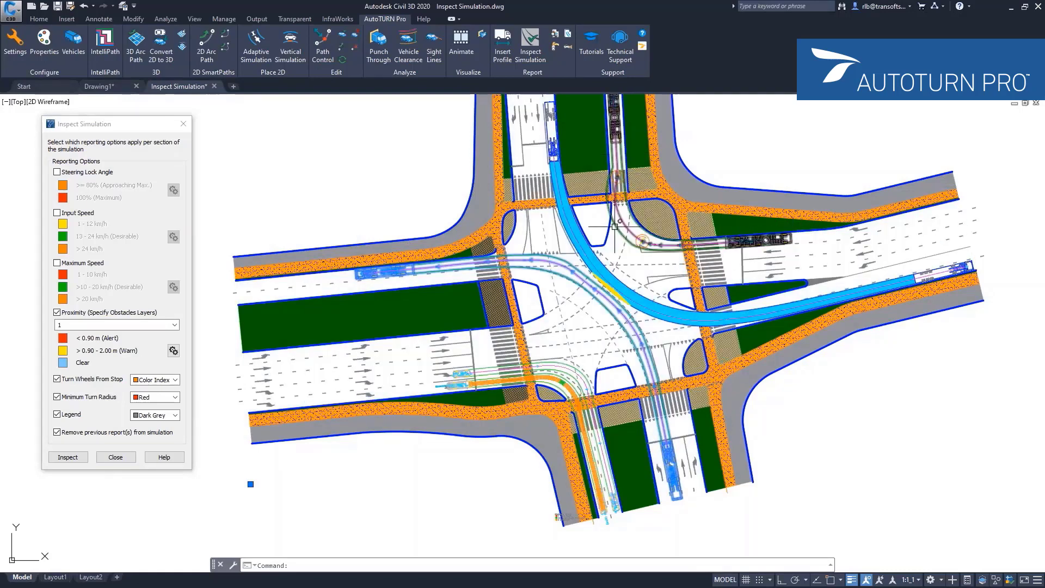